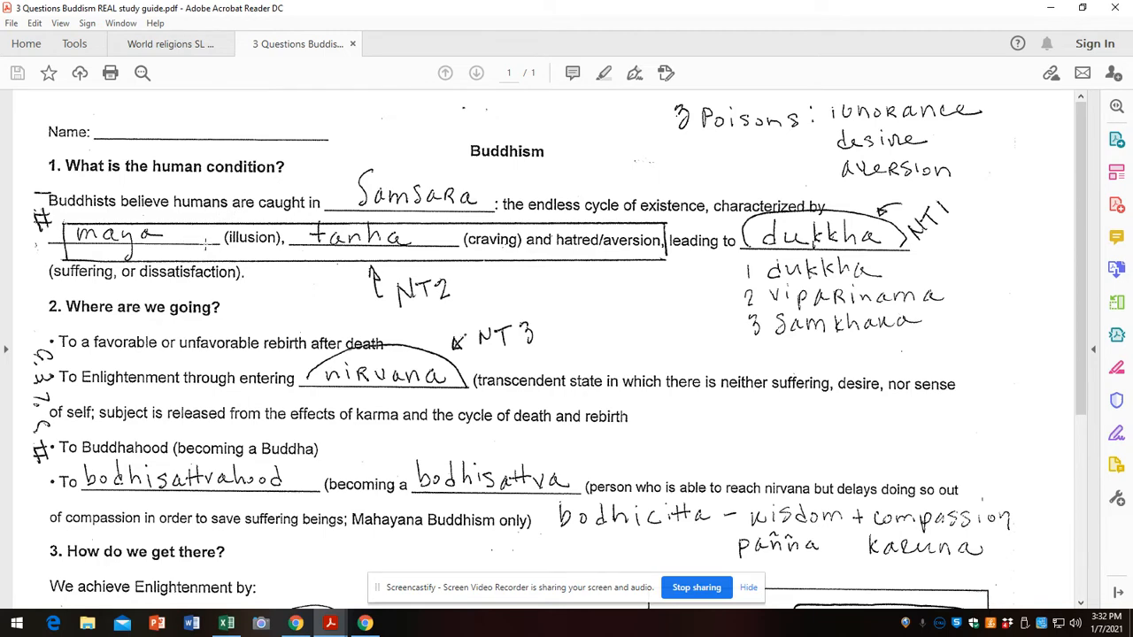
Step: Scroll the study guide down past the nirvana notes to section 3, 'How do we get there?'
scroll("down", 3)
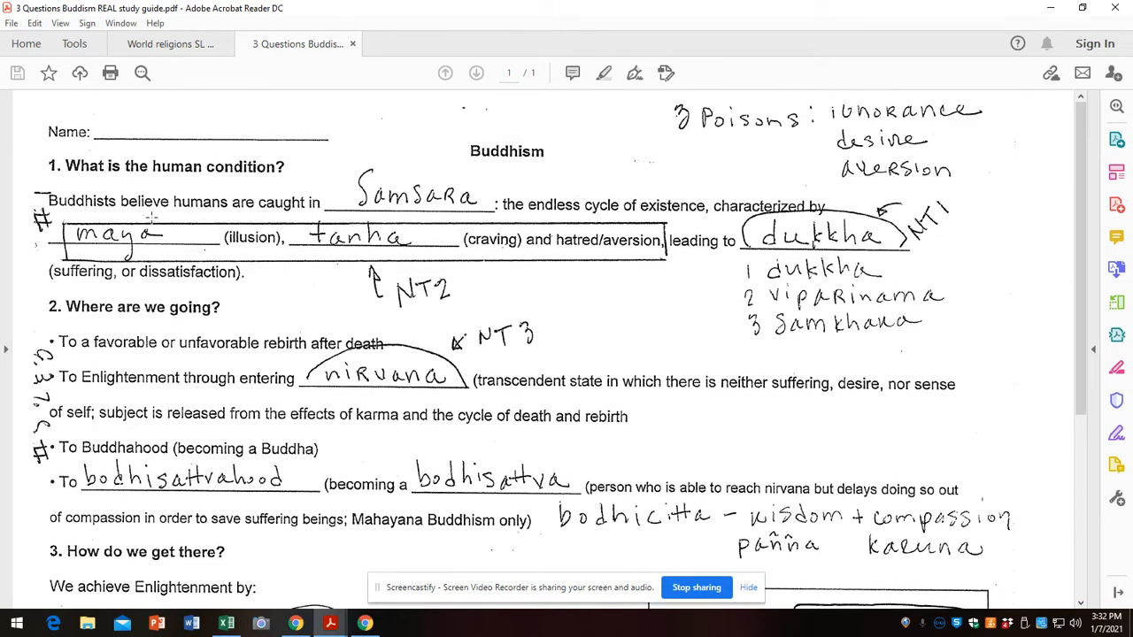
mouse_move(154, 216)
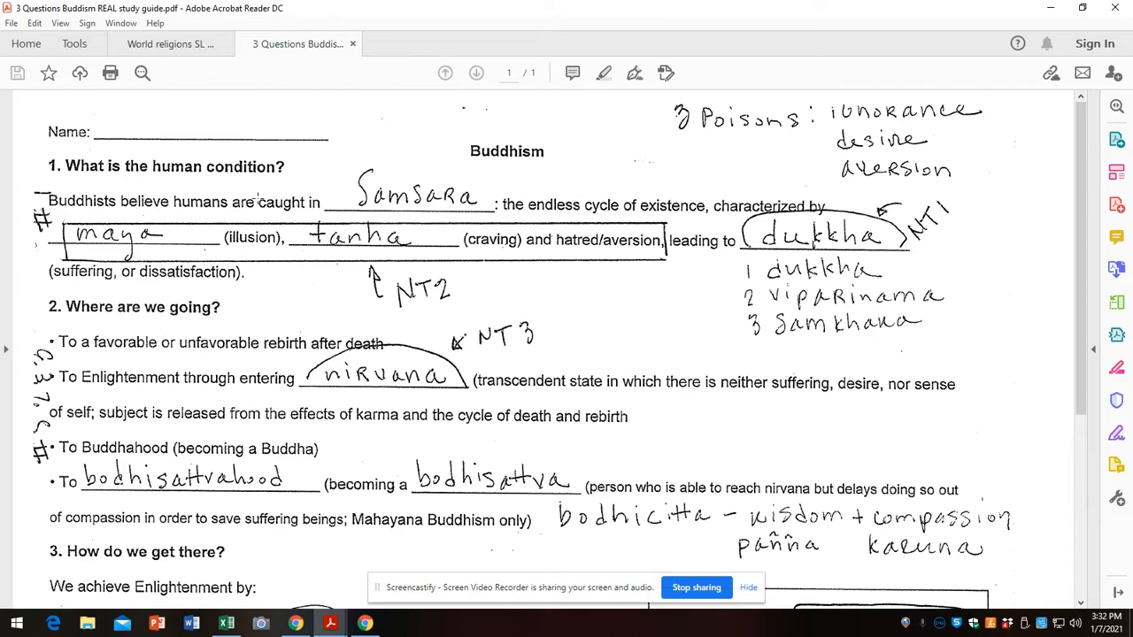
scroll("down", 3)
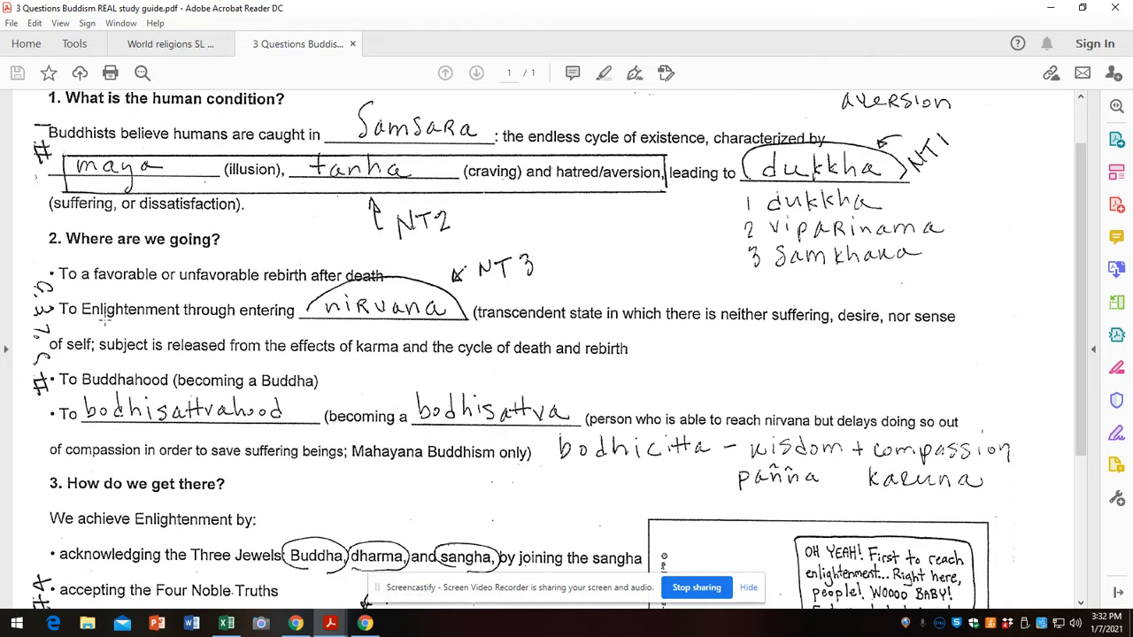
scroll("down", 3)
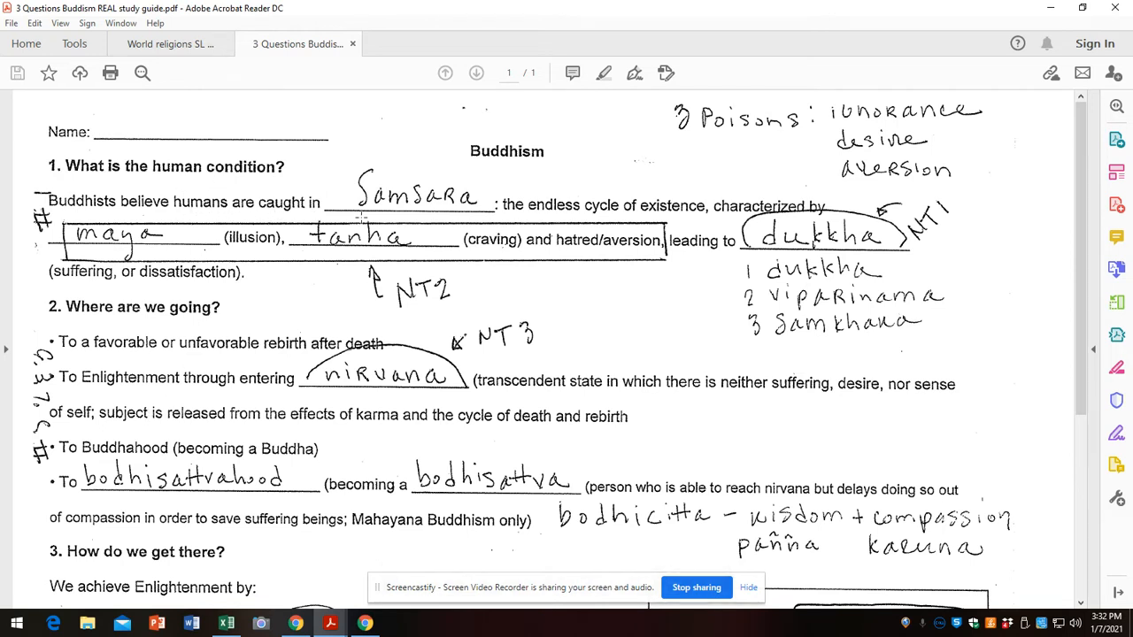
mouse_move(708, 216)
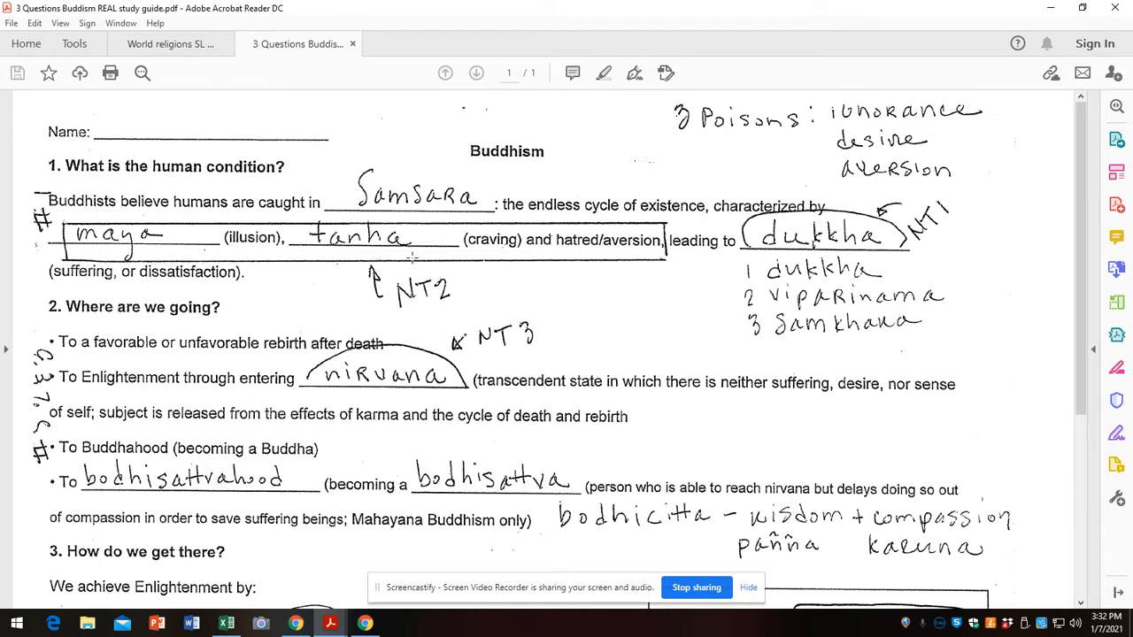
mouse_move(608, 248)
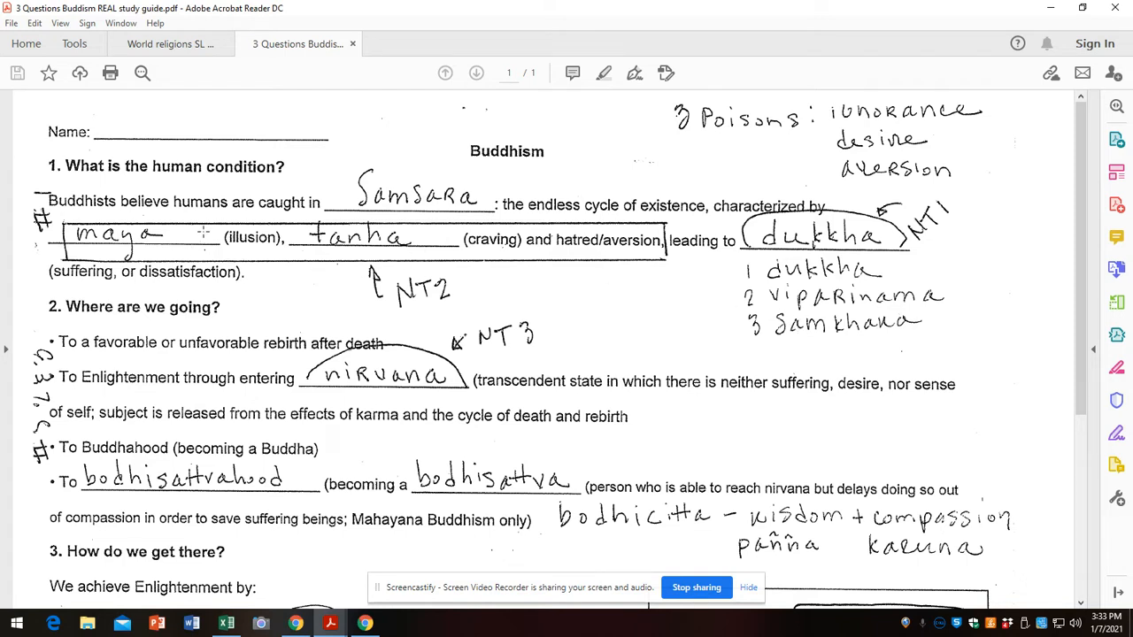
mouse_move(584, 258)
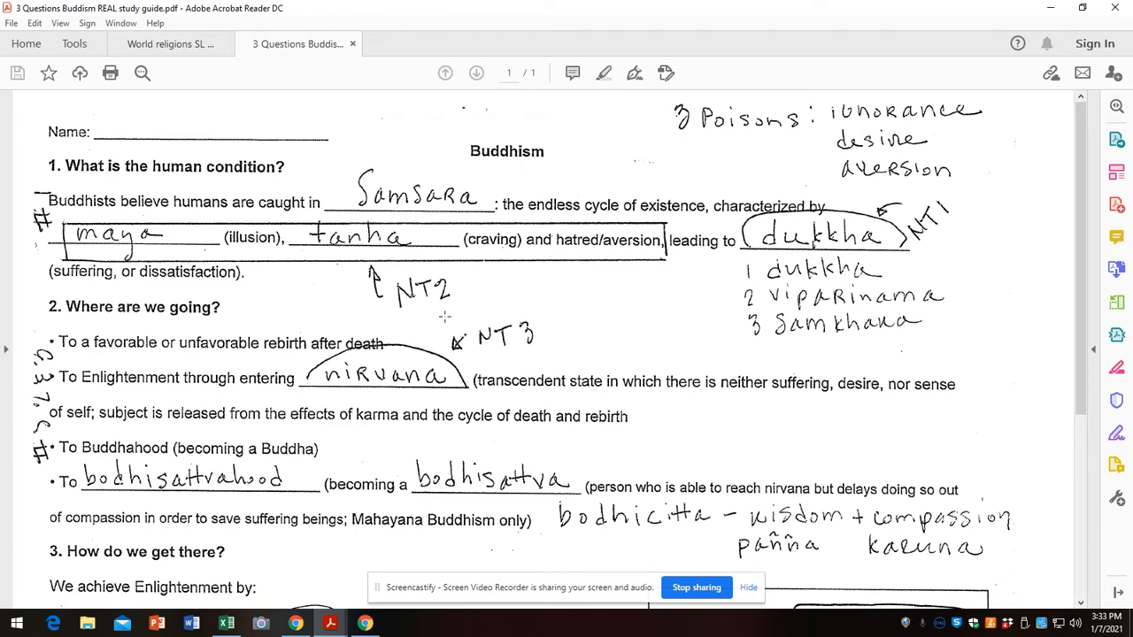
mouse_move(427, 308)
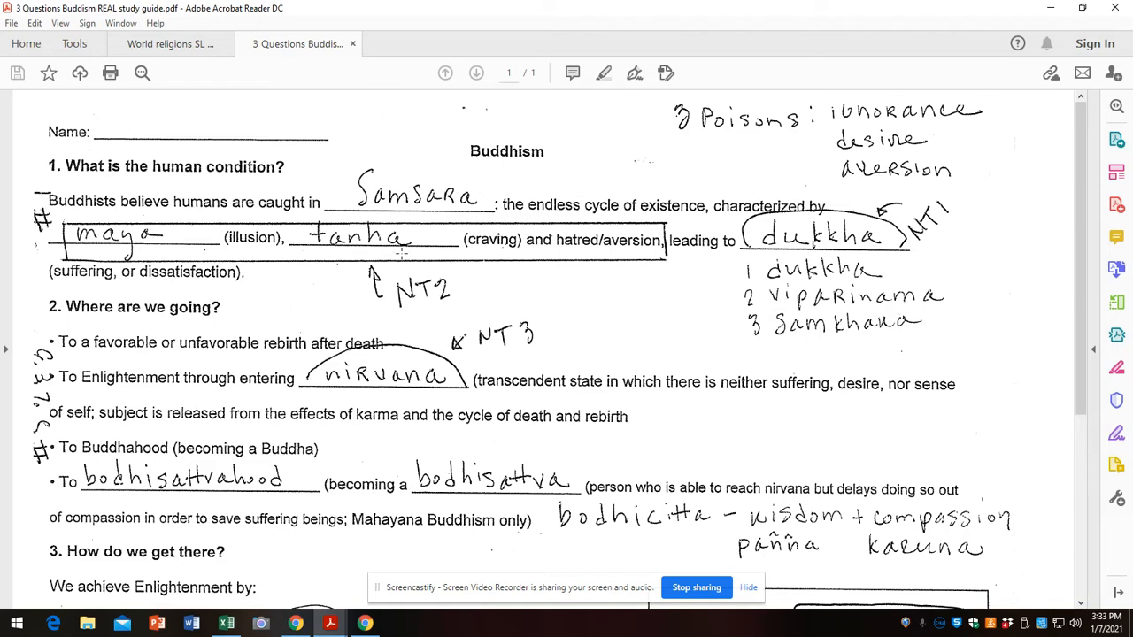
mouse_move(595, 255)
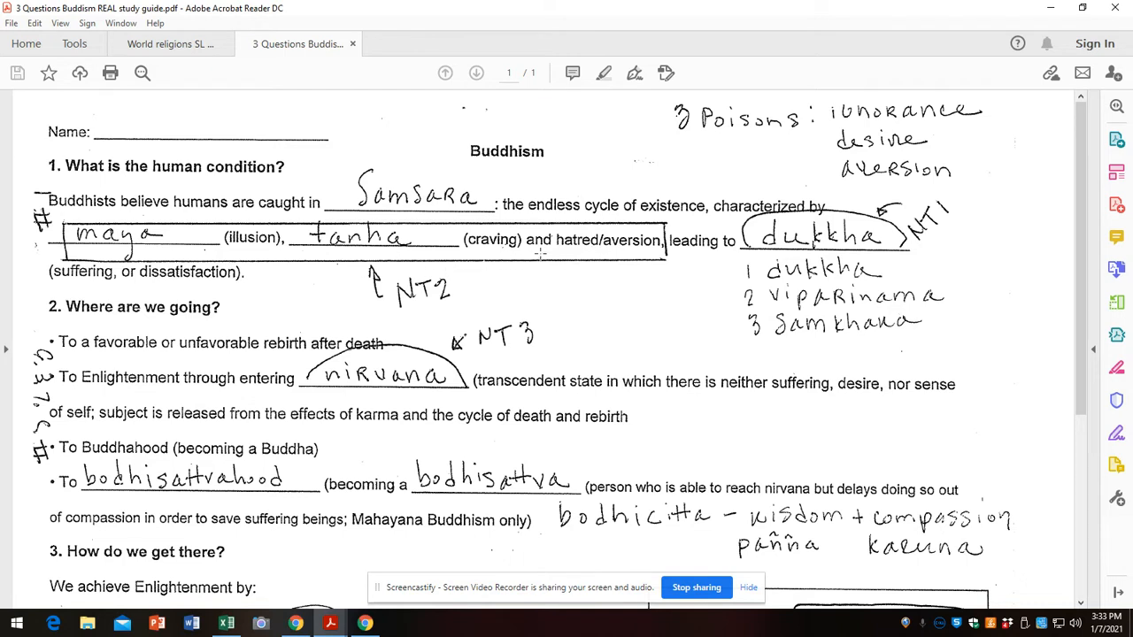
mouse_move(666, 94)
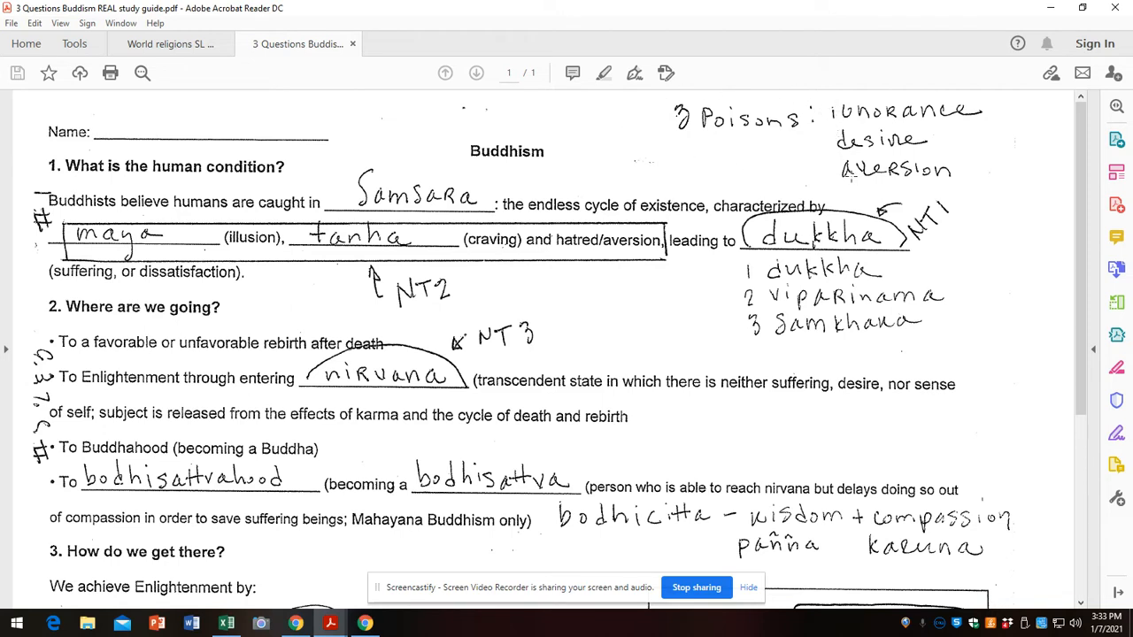
mouse_move(639, 326)
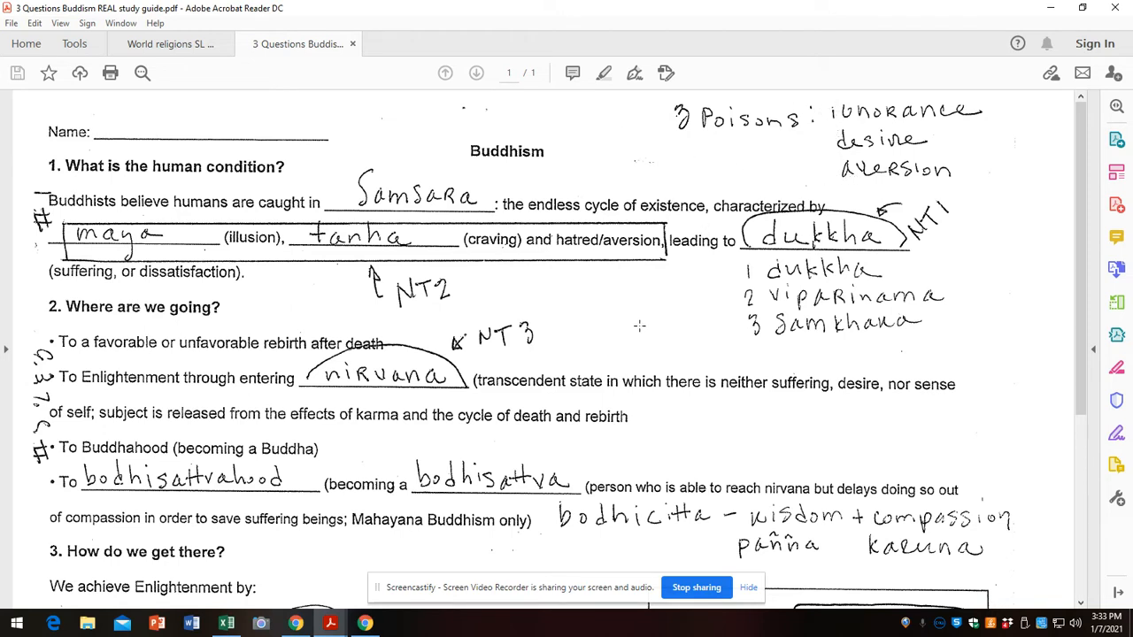
scroll("down", 3)
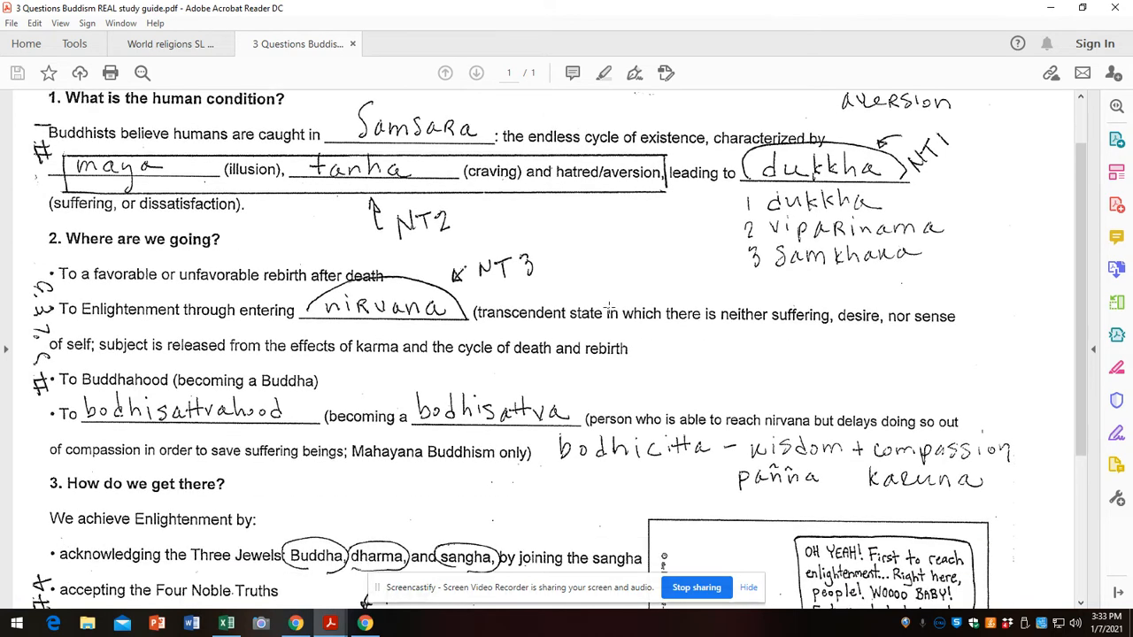
scroll("down", 3)
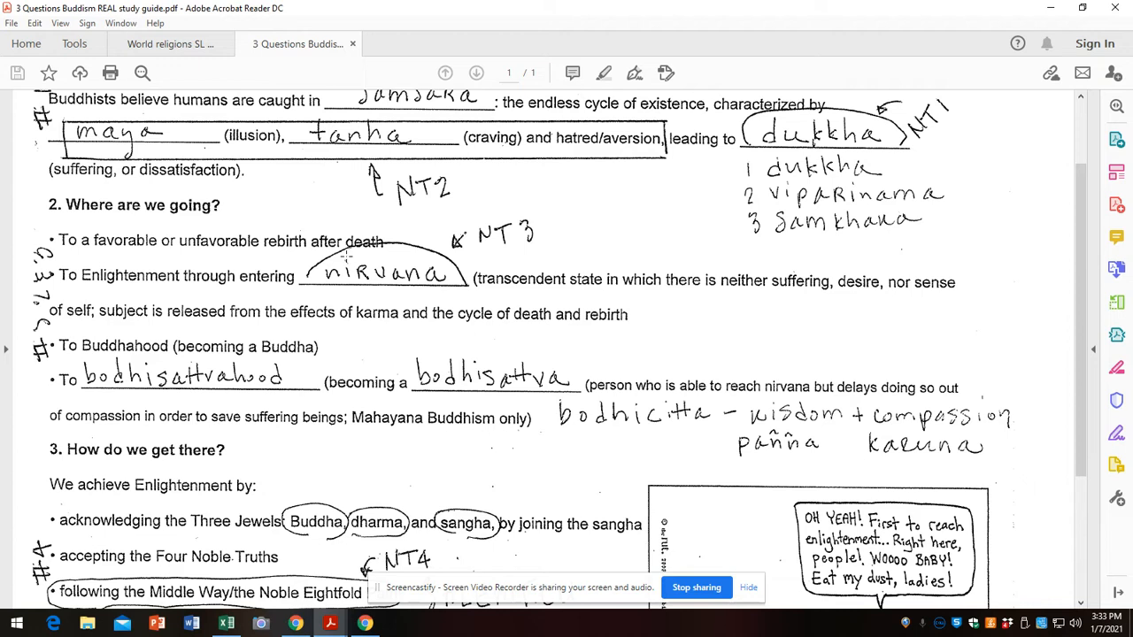
mouse_move(177, 278)
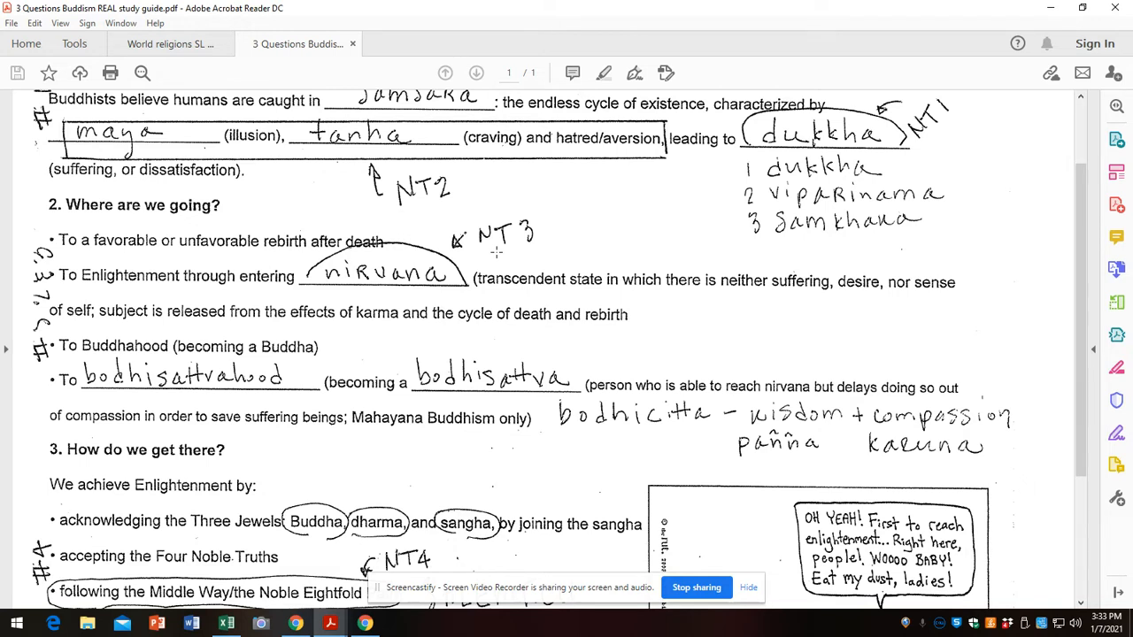
mouse_move(469, 294)
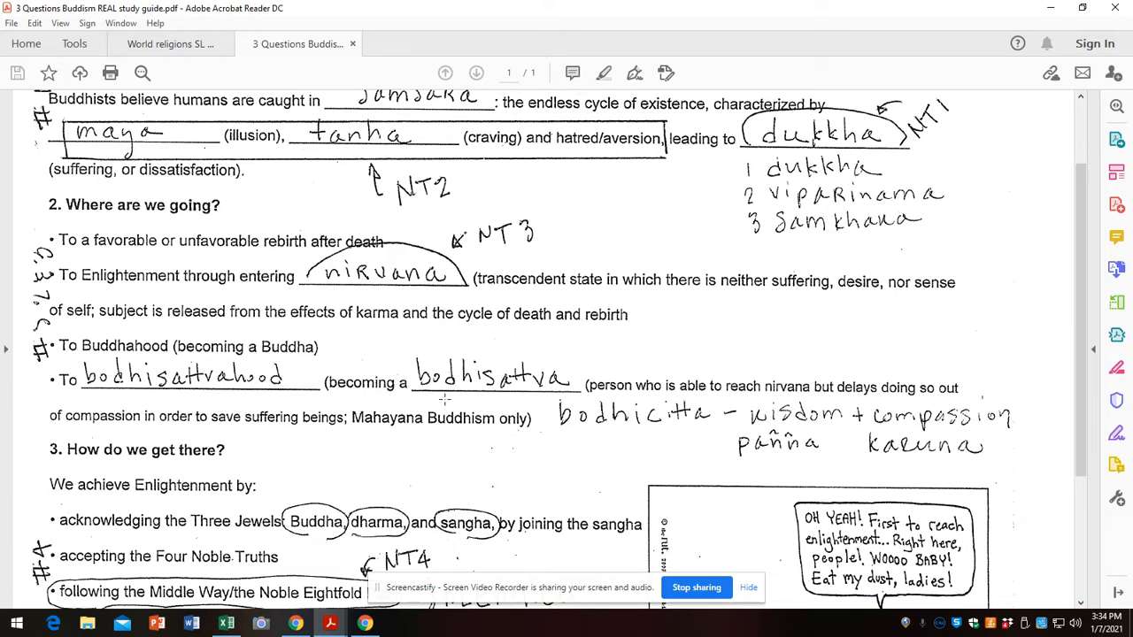
mouse_move(533, 400)
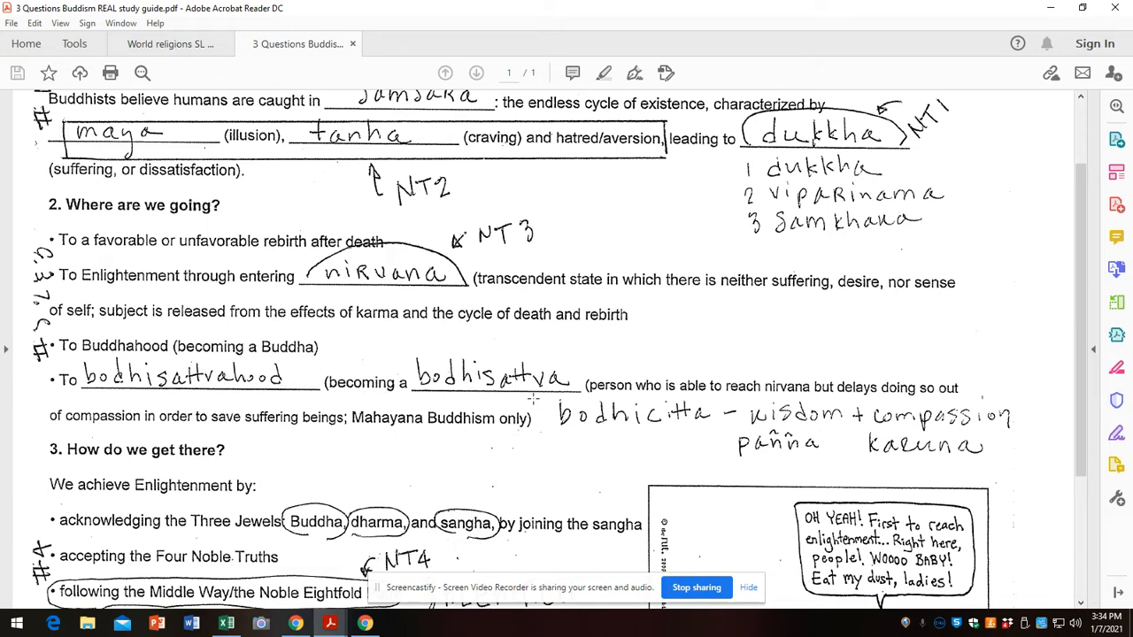
mouse_move(602, 442)
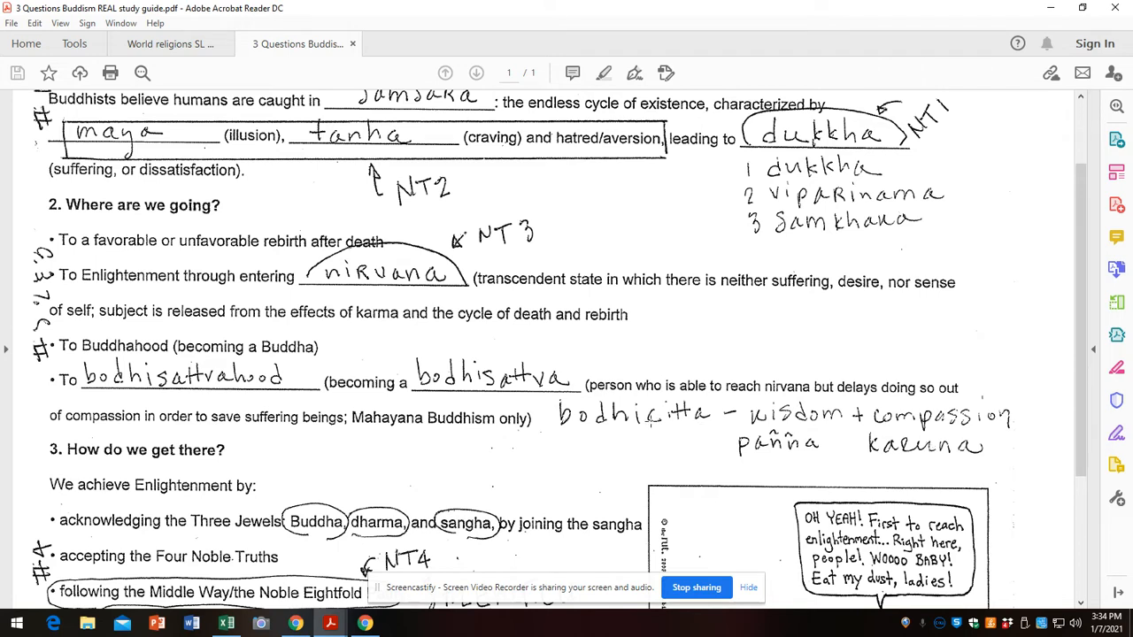
scroll("down", 3)
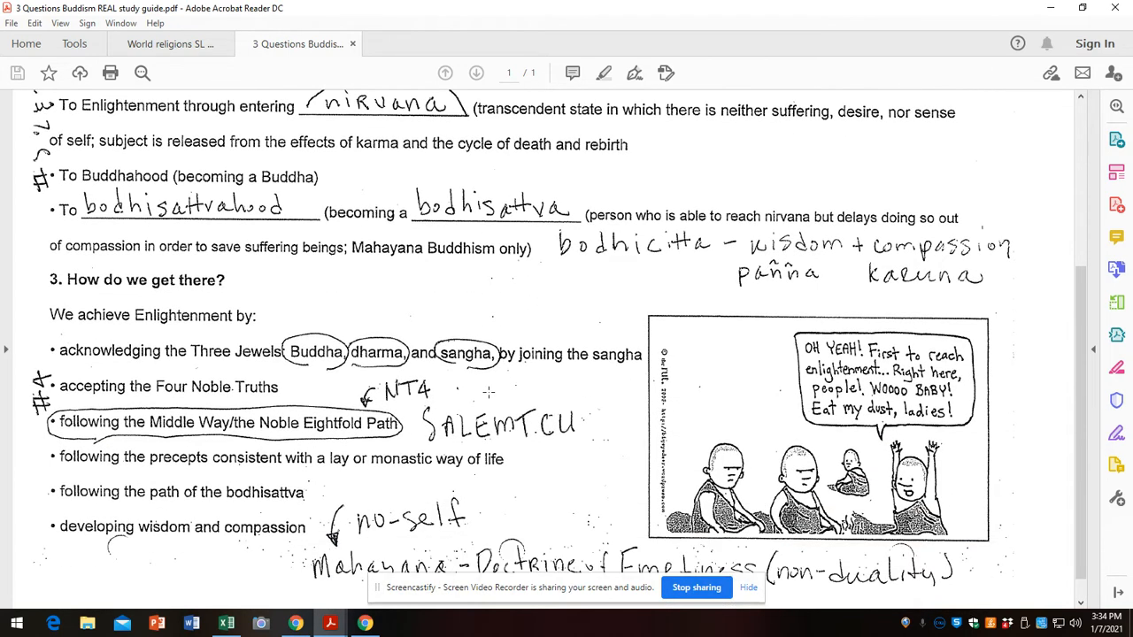
scroll("down", 3)
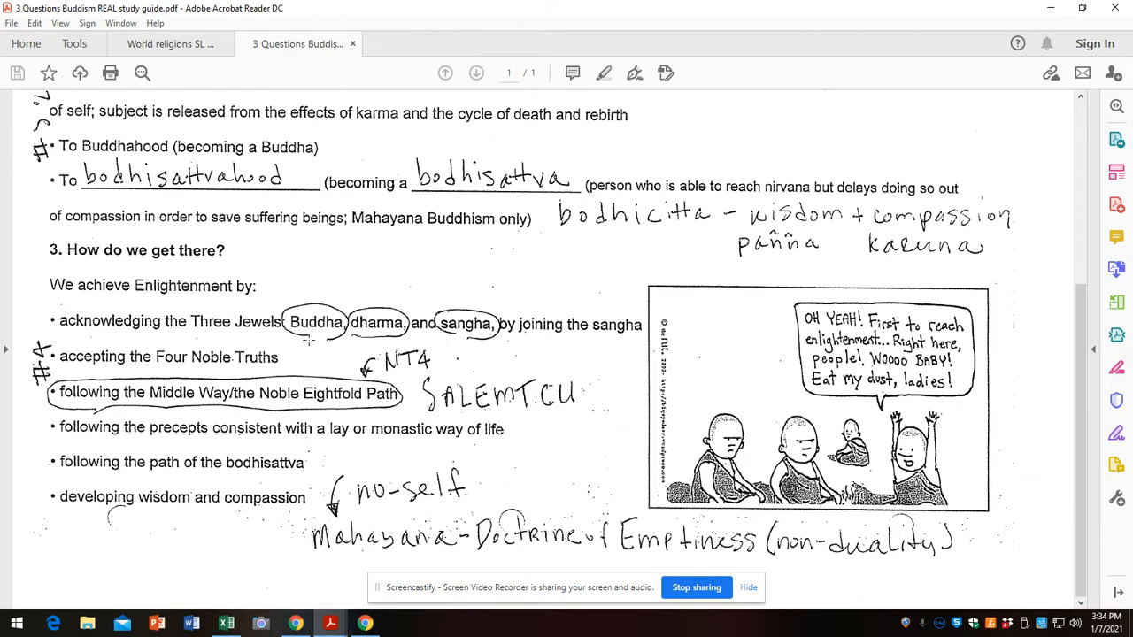
mouse_move(378, 346)
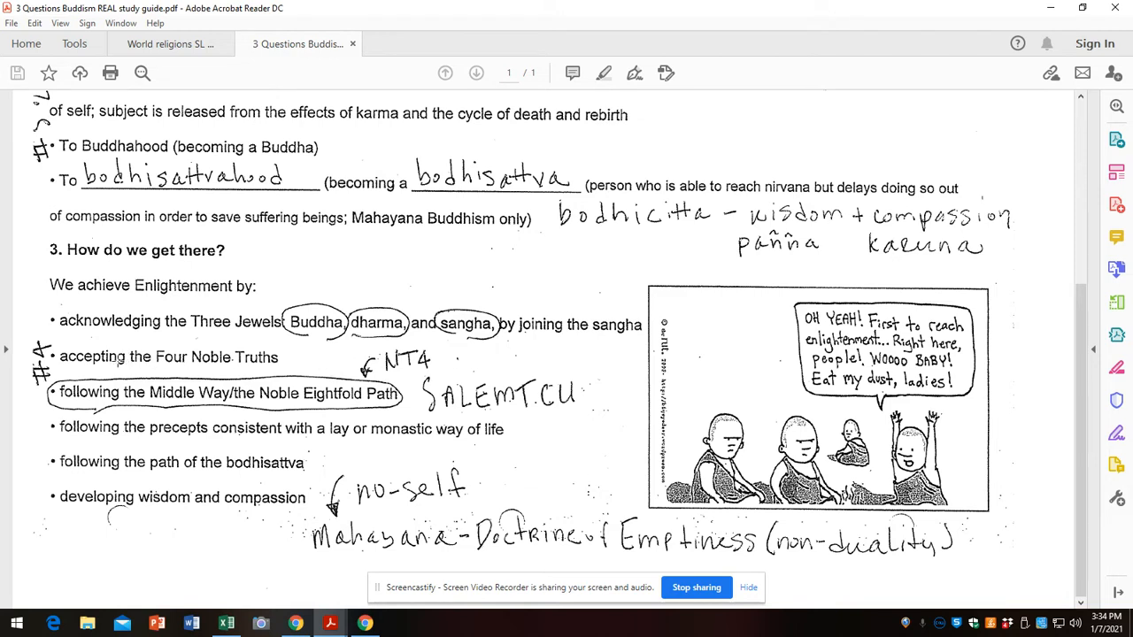
mouse_move(265, 366)
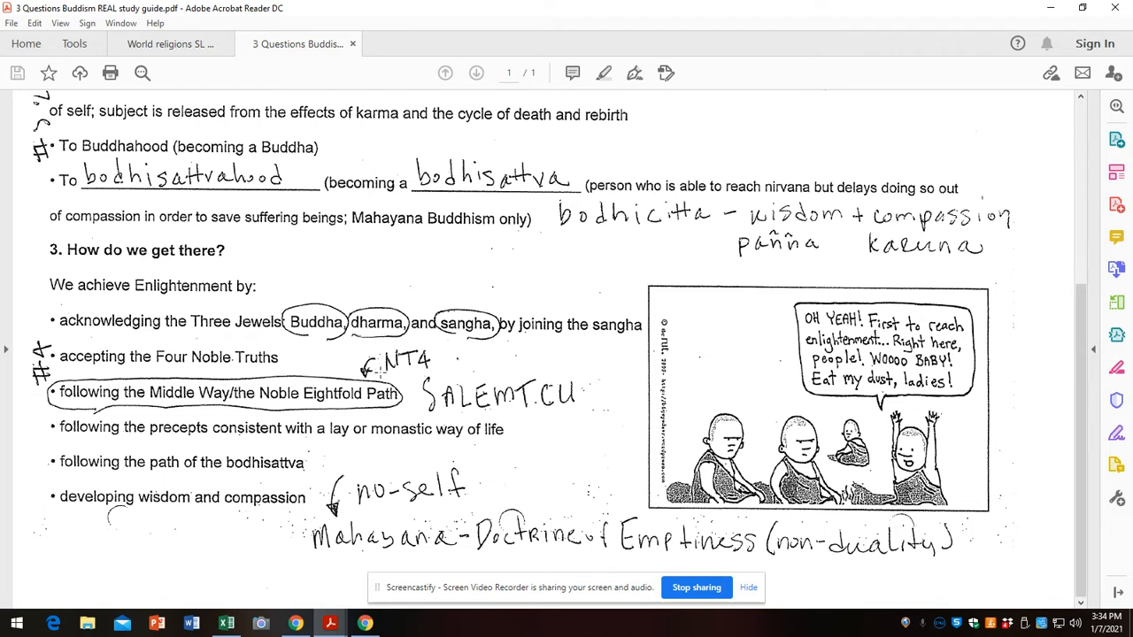
mouse_move(407, 374)
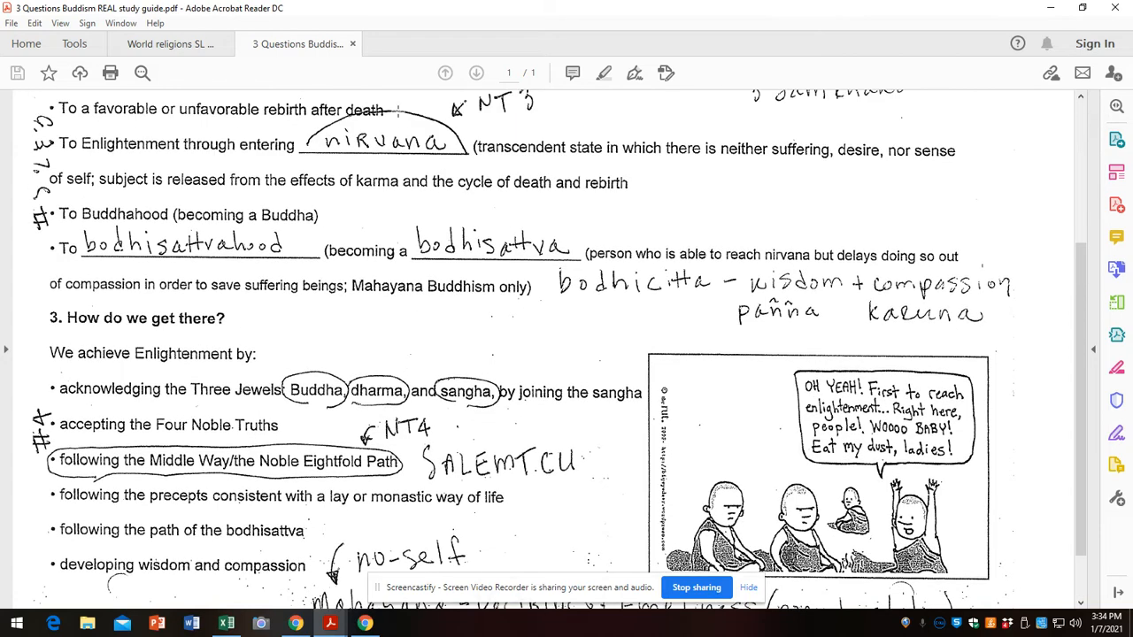
scroll("down", 3)
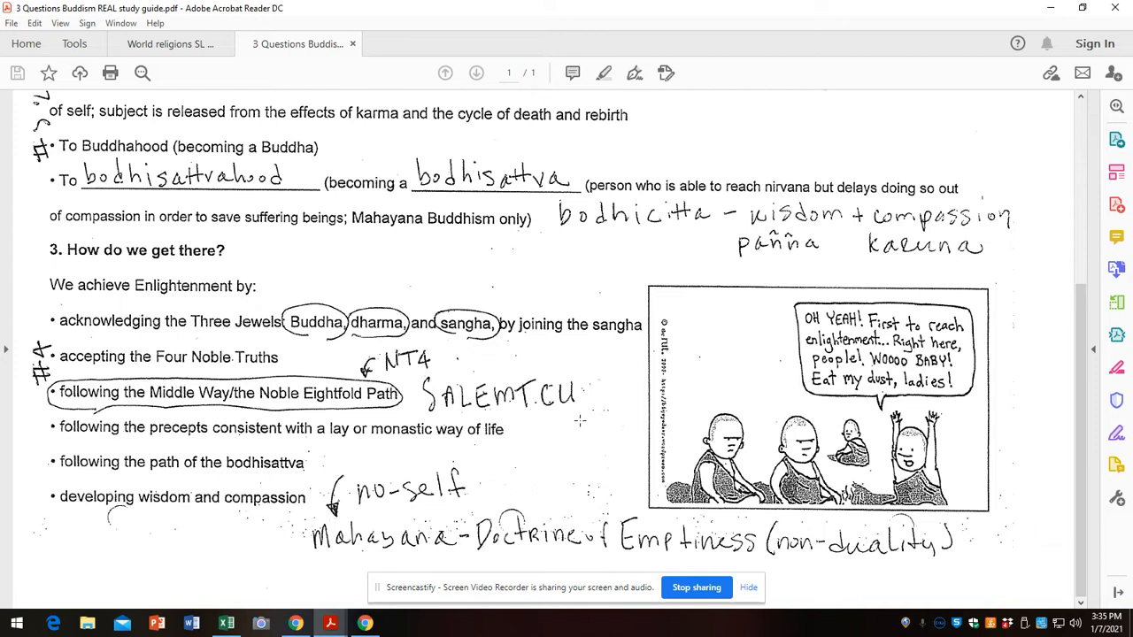
mouse_move(577, 419)
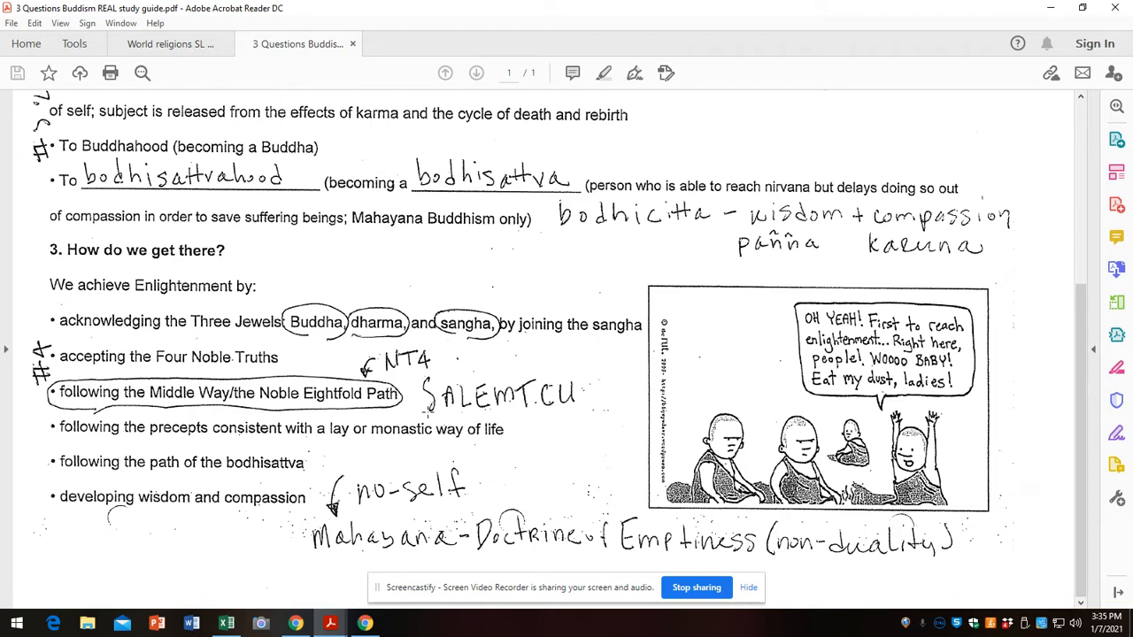
mouse_move(446, 421)
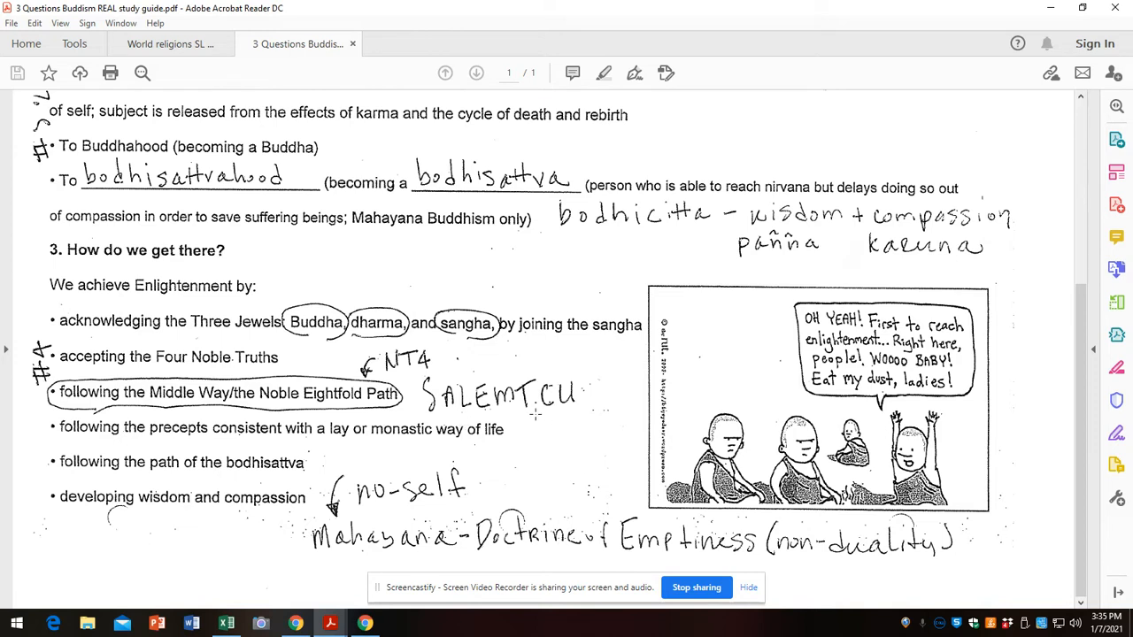
mouse_move(540, 414)
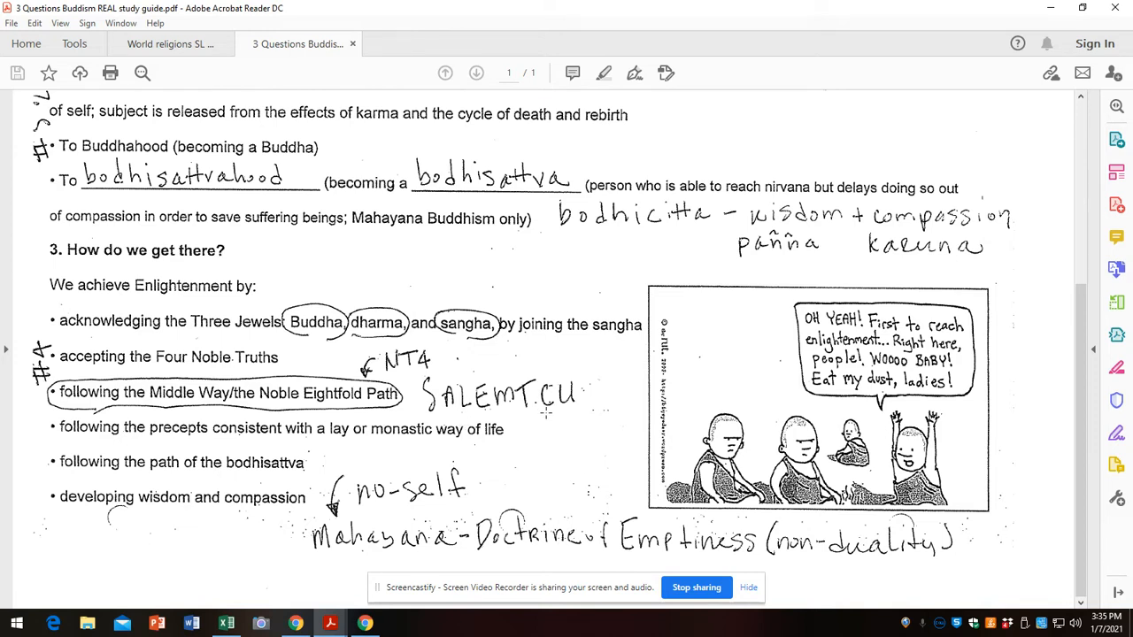
mouse_move(522, 409)
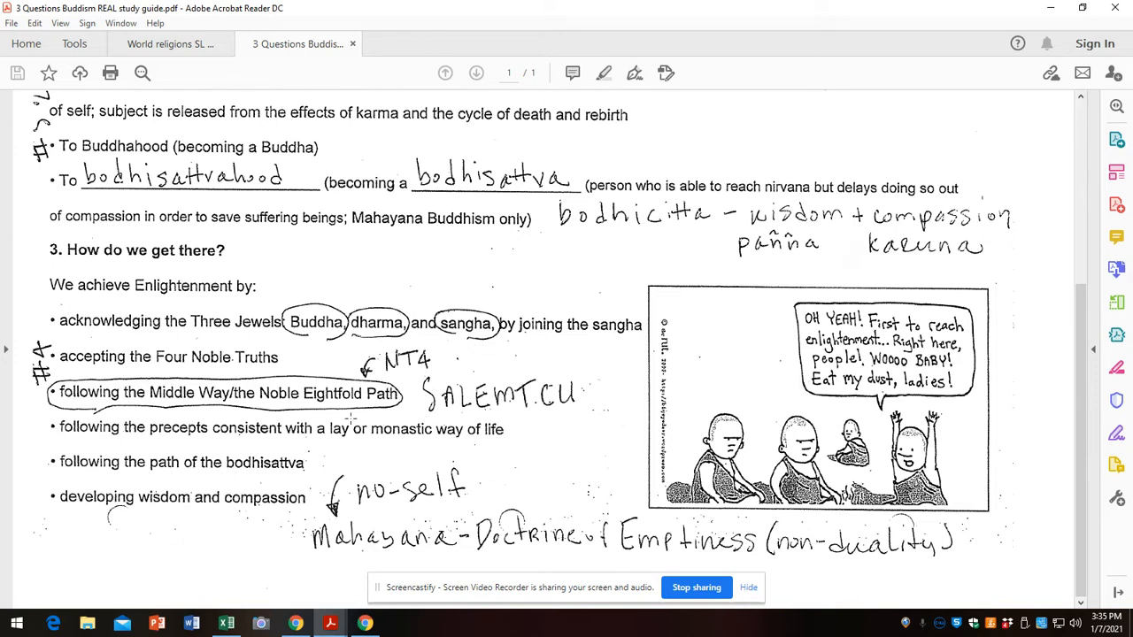
mouse_move(216, 435)
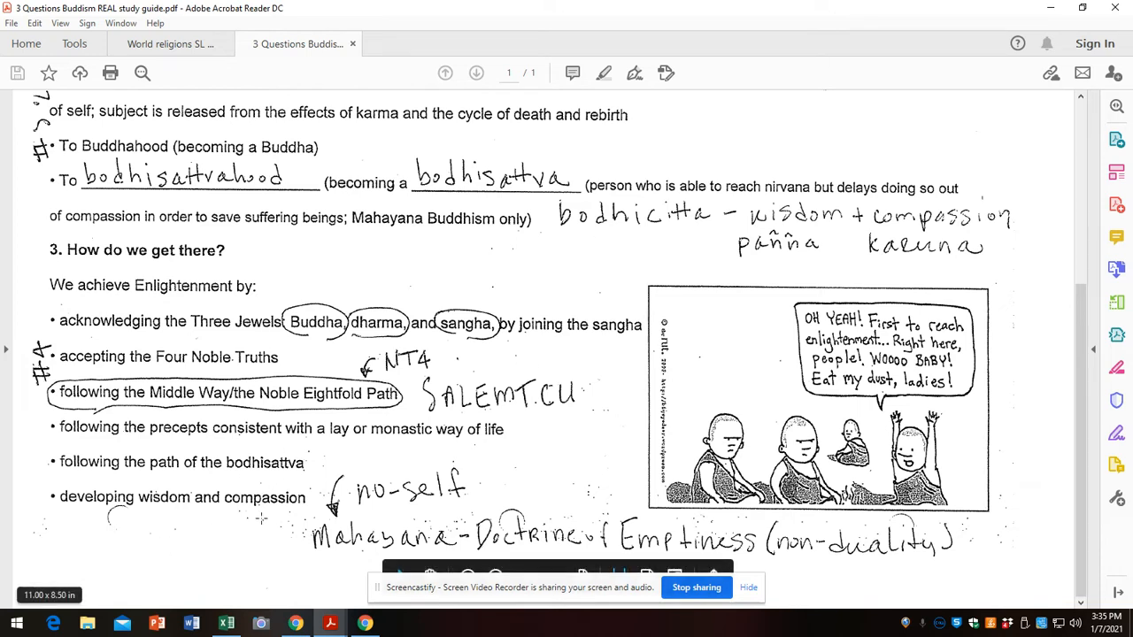
mouse_move(1071, 269)
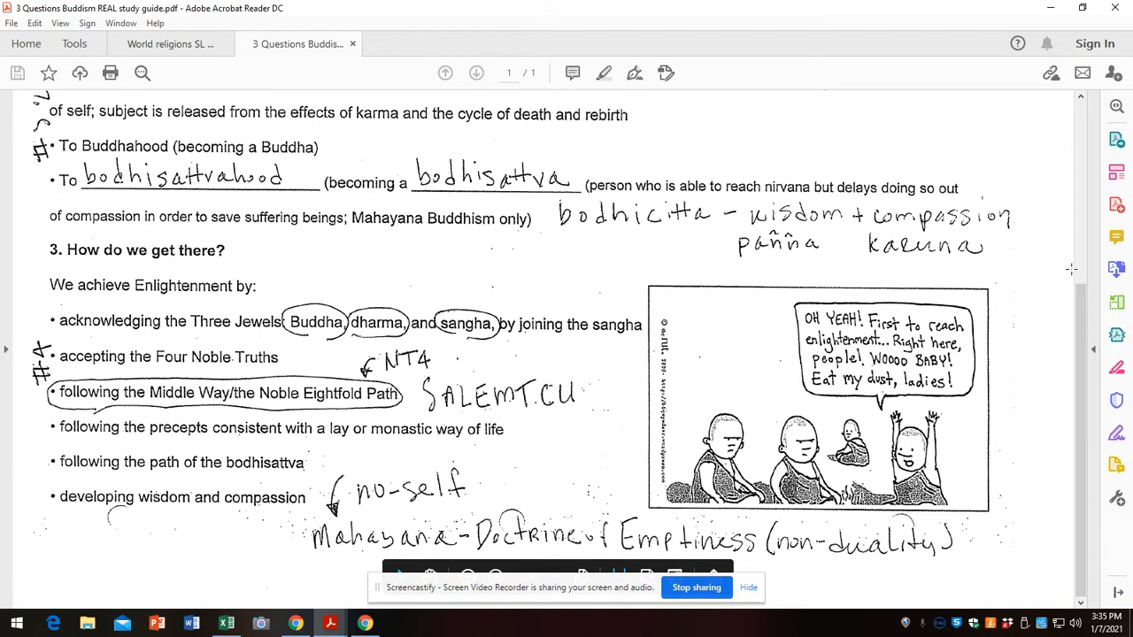
scroll("up", 3)
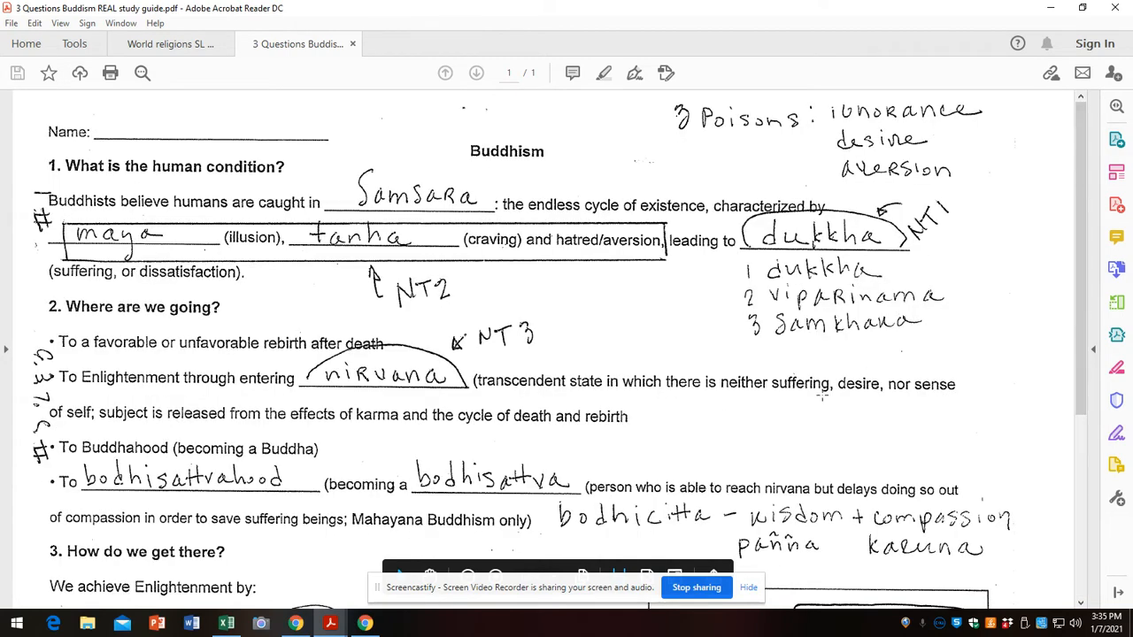
scroll("down", 3)
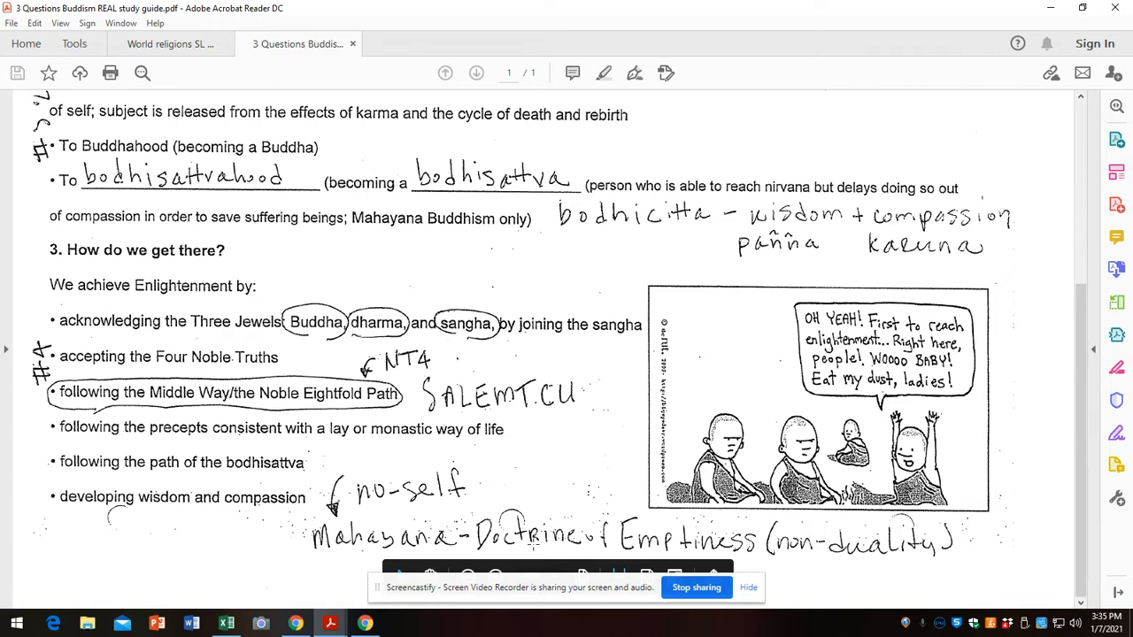
mouse_move(811, 557)
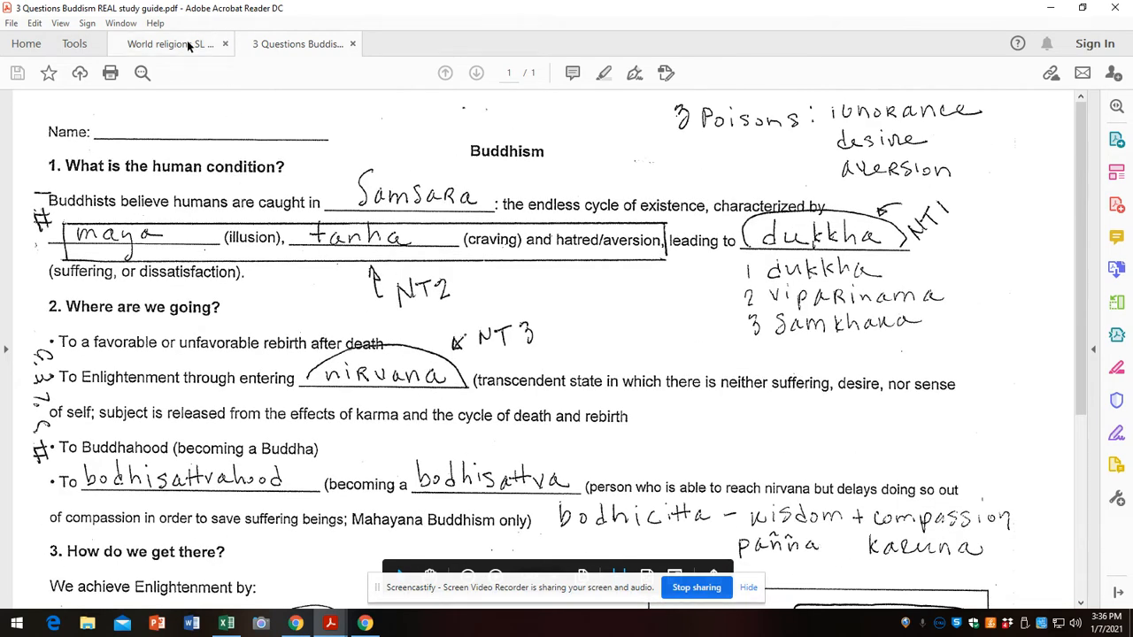
Step: Switch to the World religions SL paper 1 booklet and scroll to question 2 on page 4
left_click(168, 43)
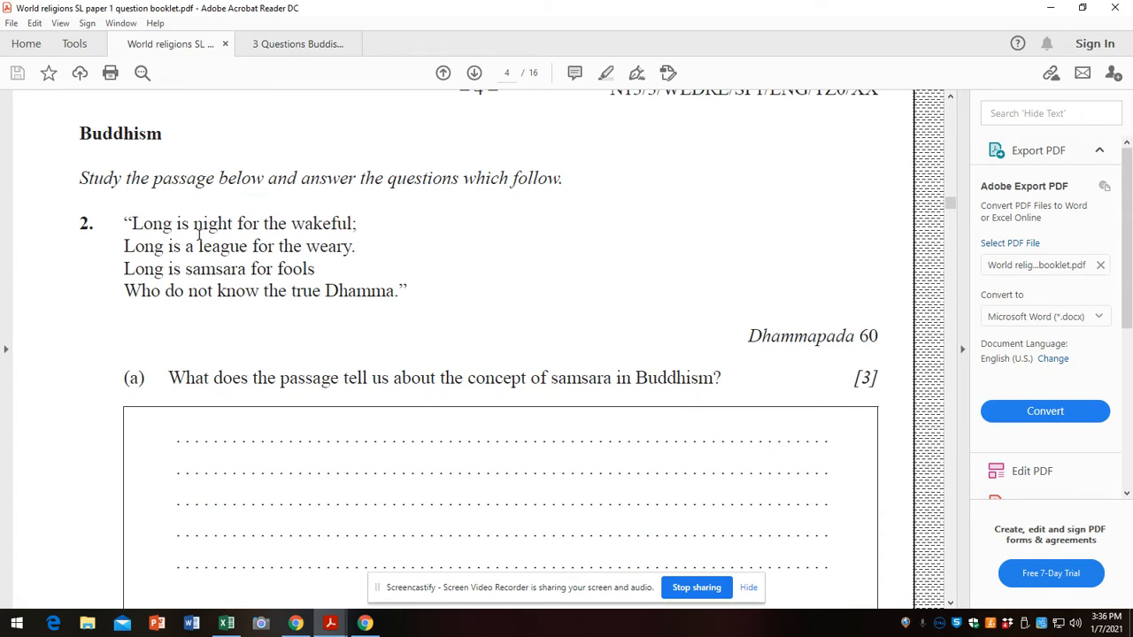
mouse_move(444, 292)
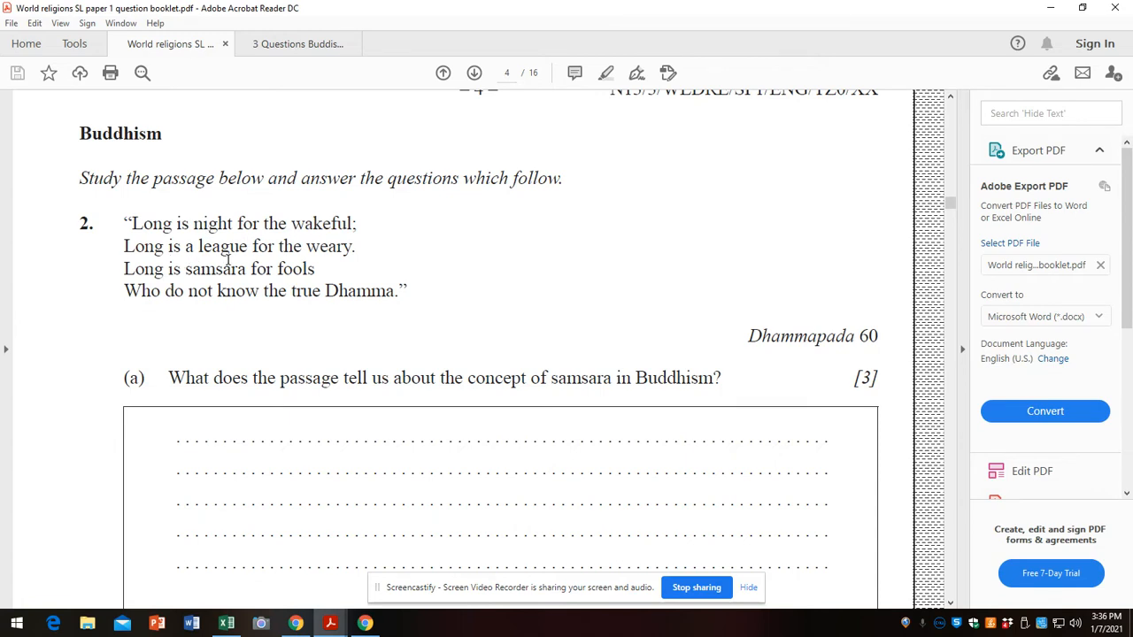
mouse_move(322, 262)
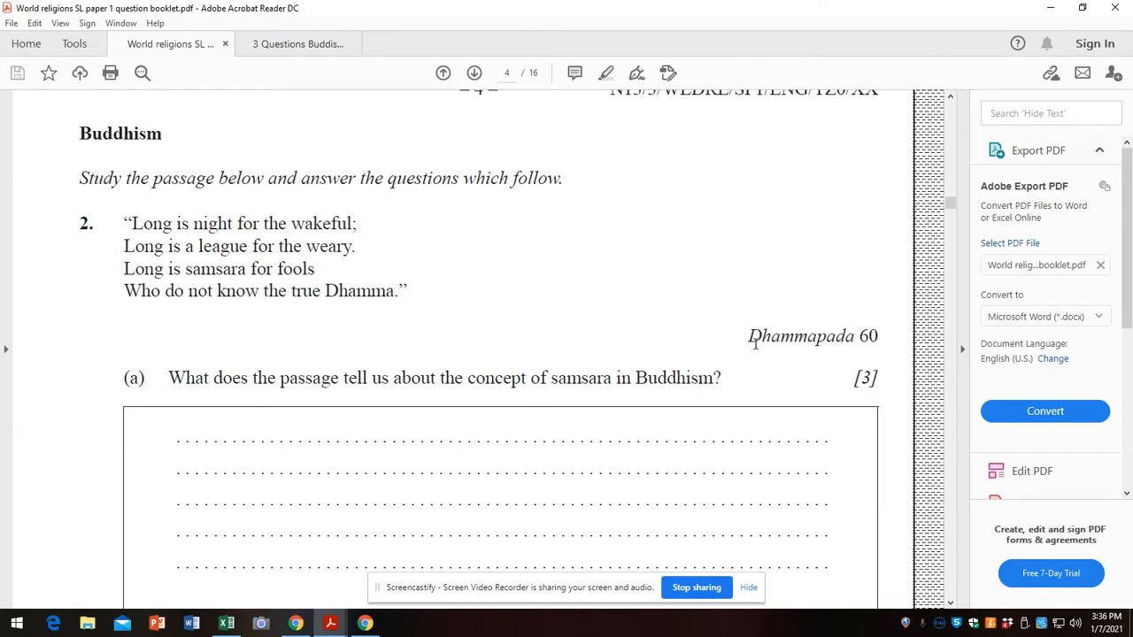
mouse_move(779, 351)
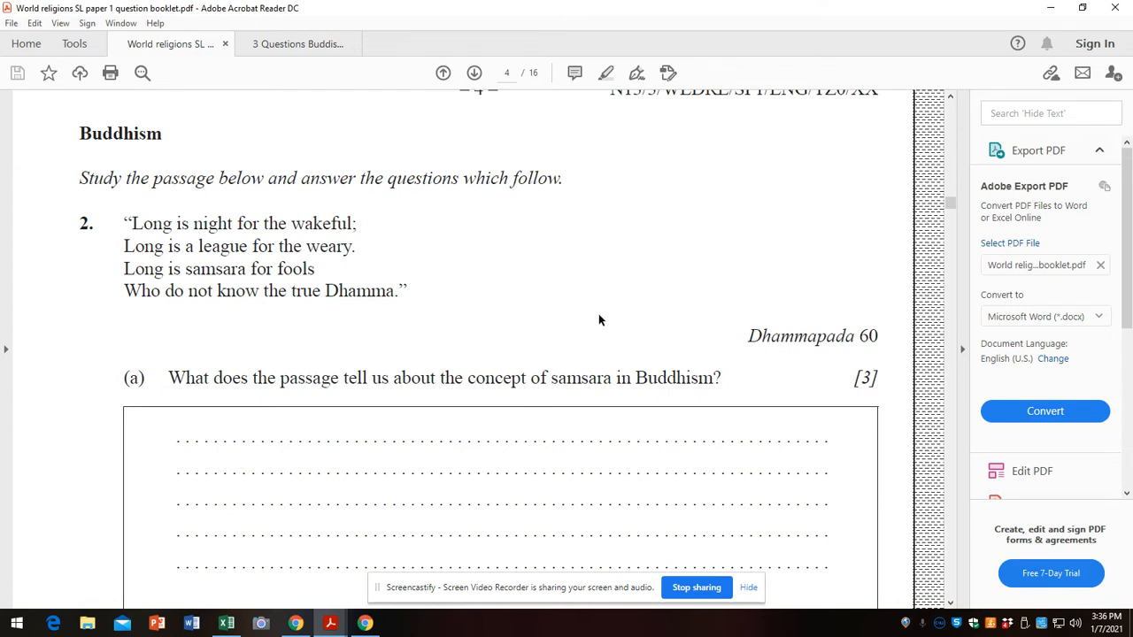
mouse_move(580, 308)
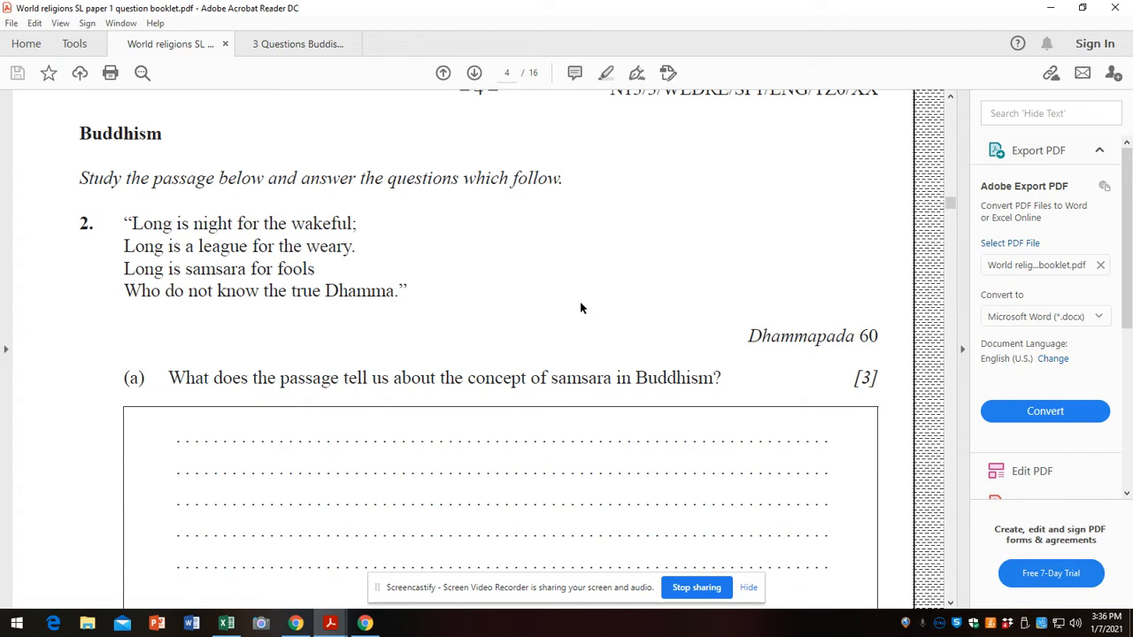
mouse_move(460, 301)
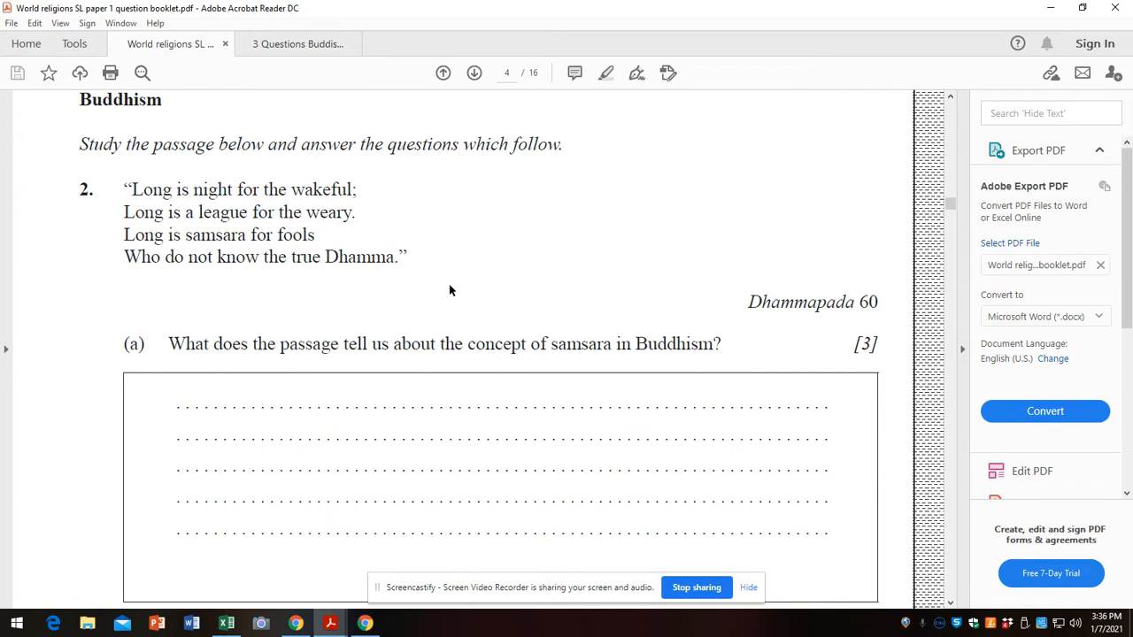
mouse_move(474, 358)
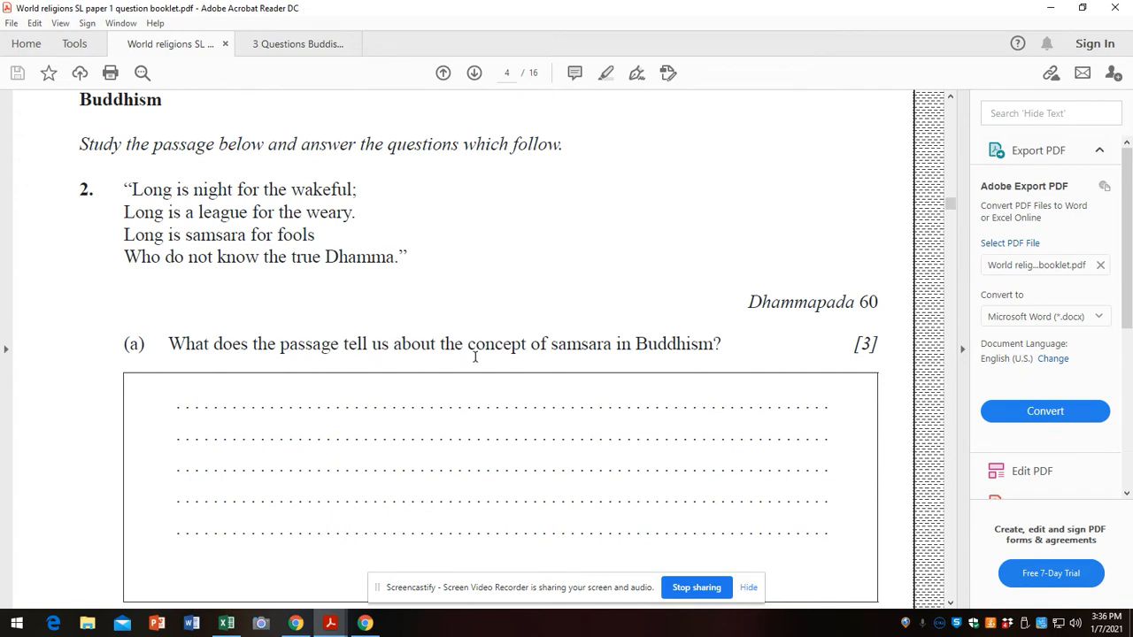
scroll("down", 3)
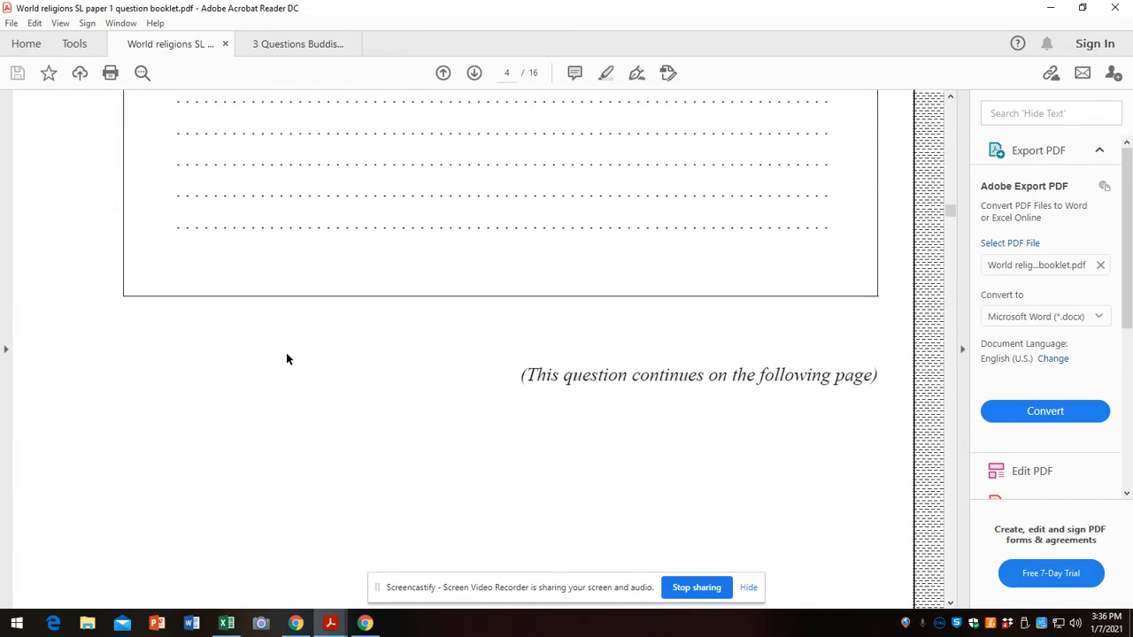
scroll("down", 3)
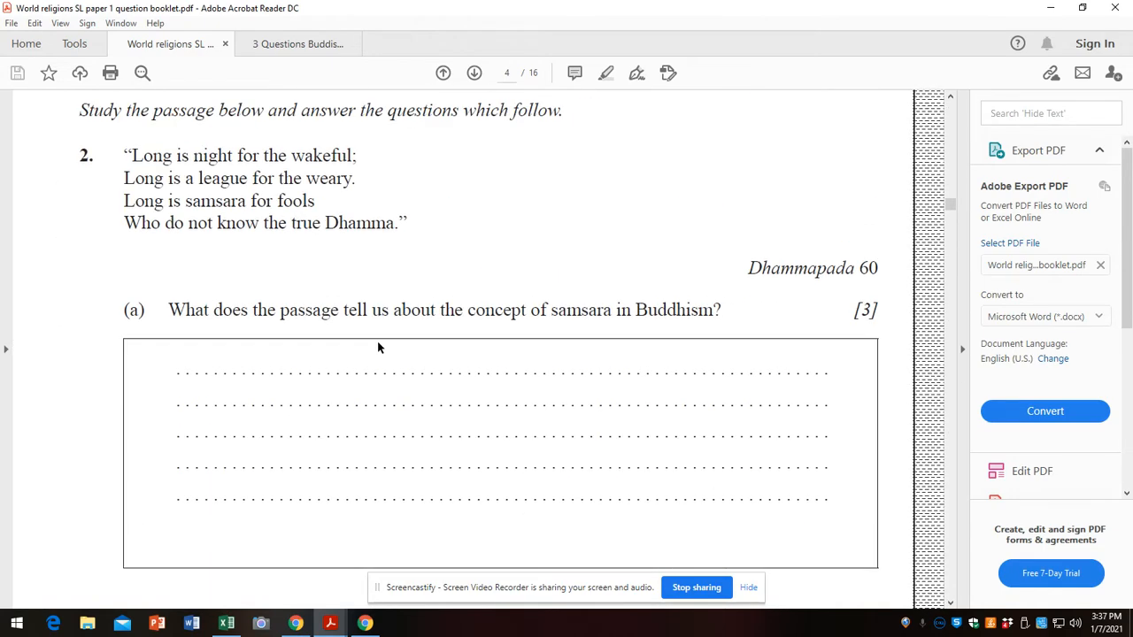
mouse_move(261, 258)
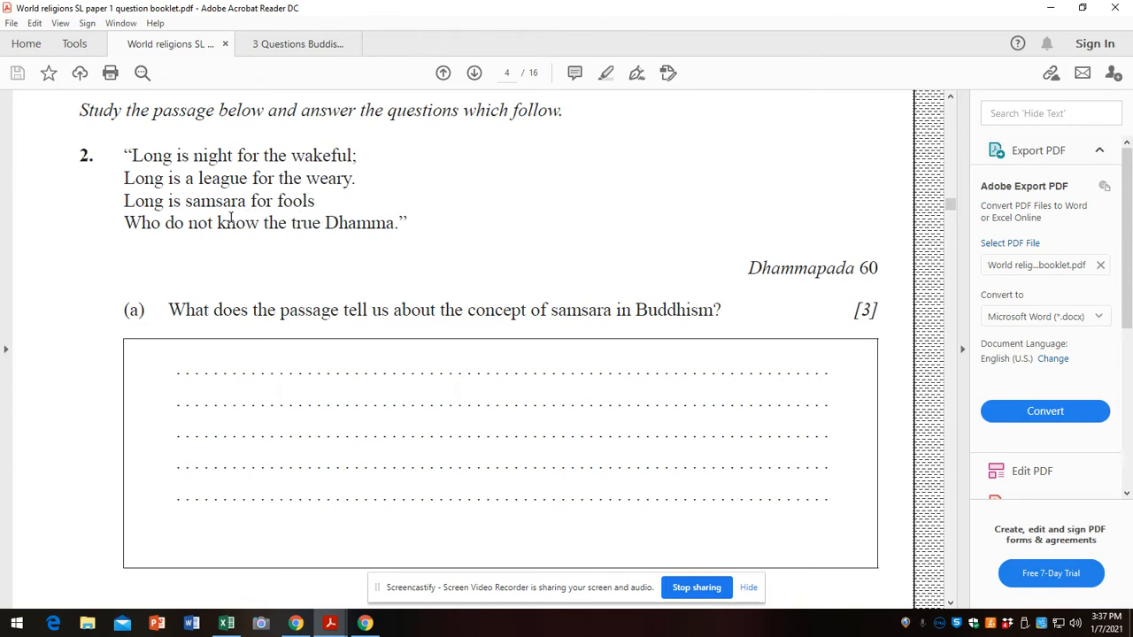
mouse_move(356, 235)
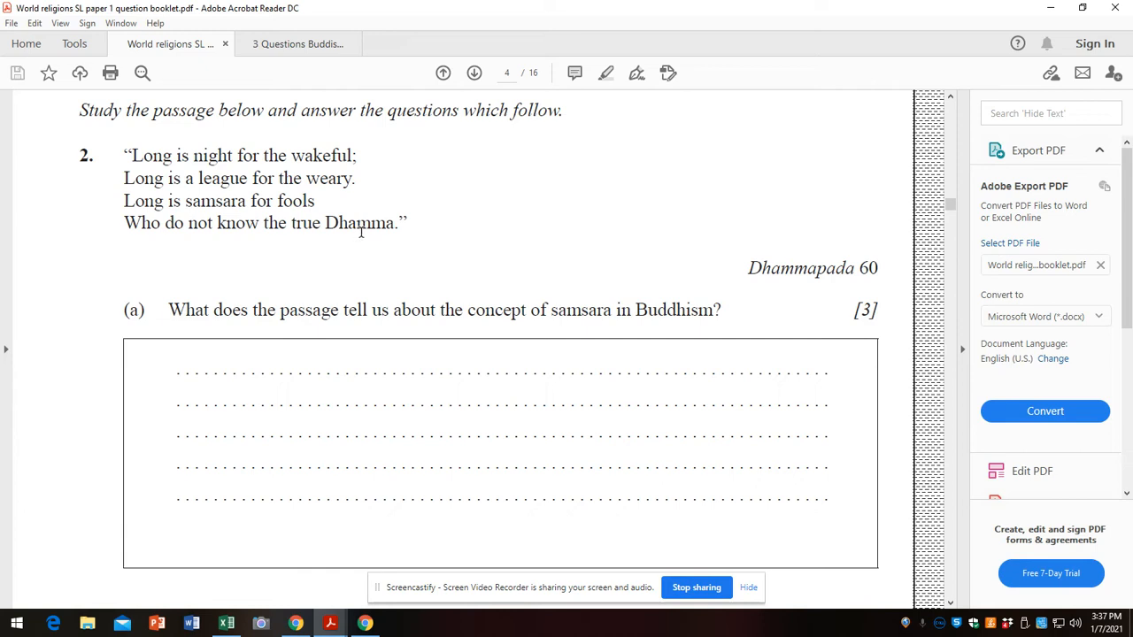
scroll("down", 3)
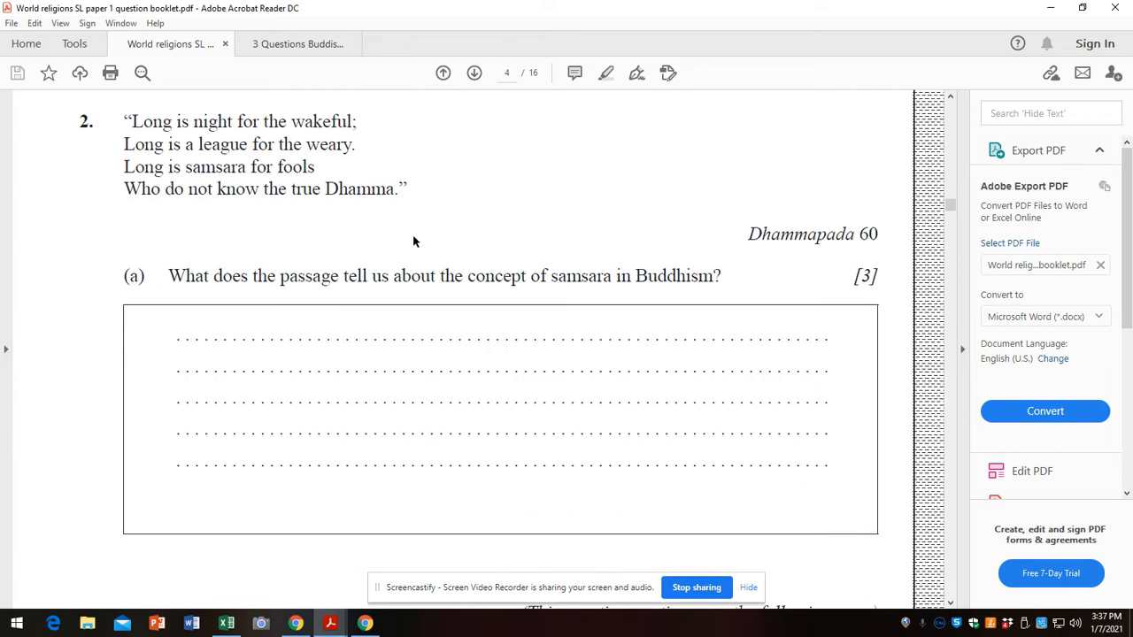
mouse_move(403, 269)
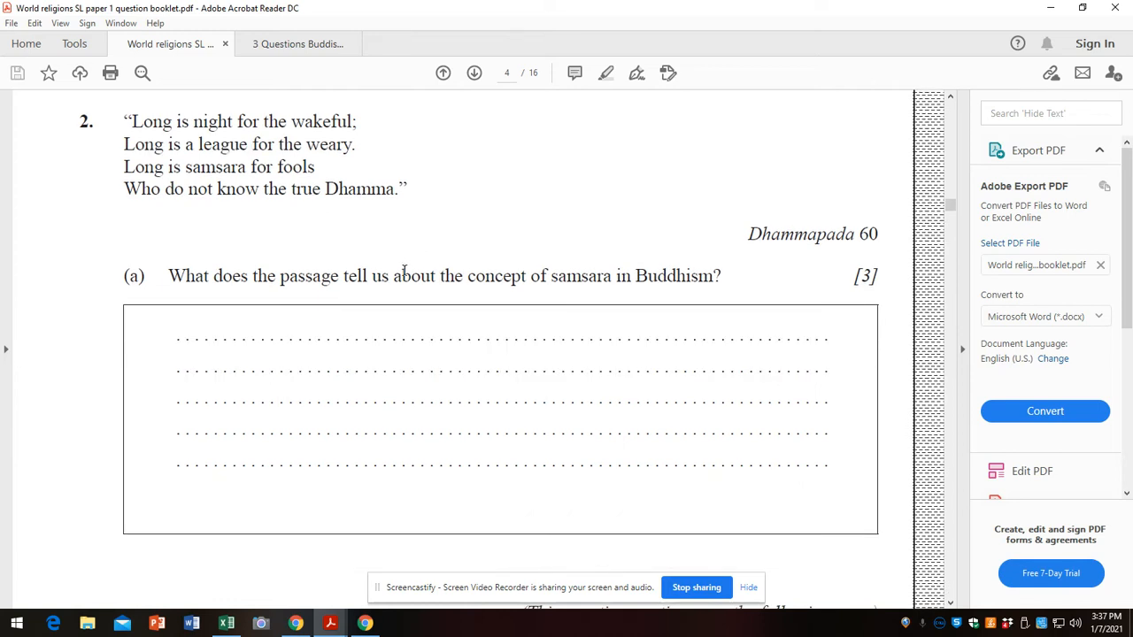
scroll("down", 3)
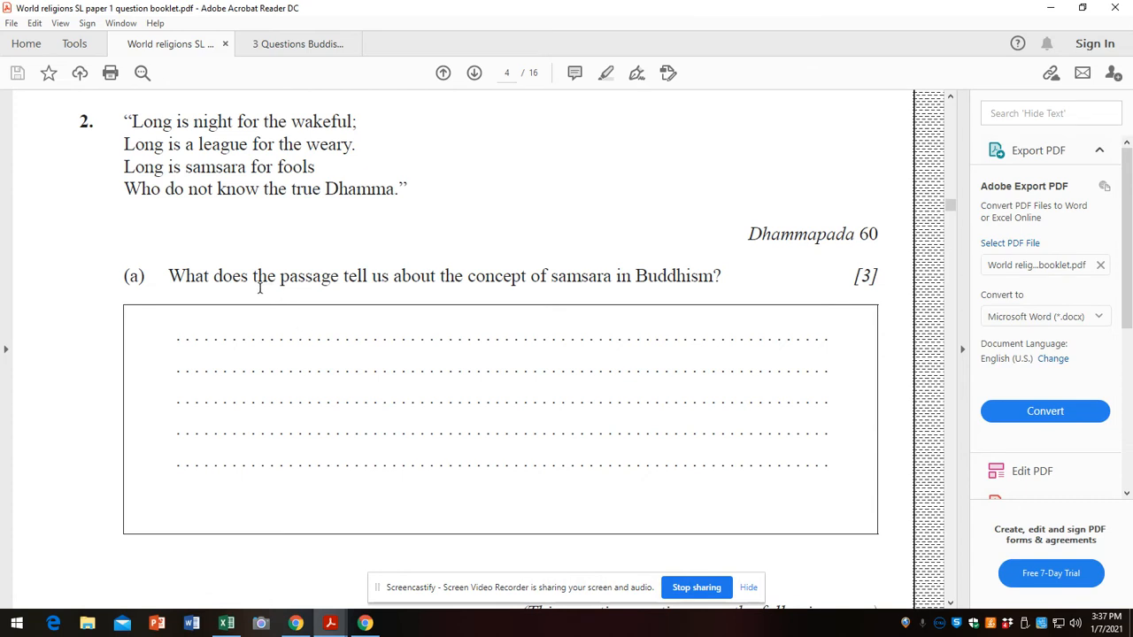
mouse_move(365, 293)
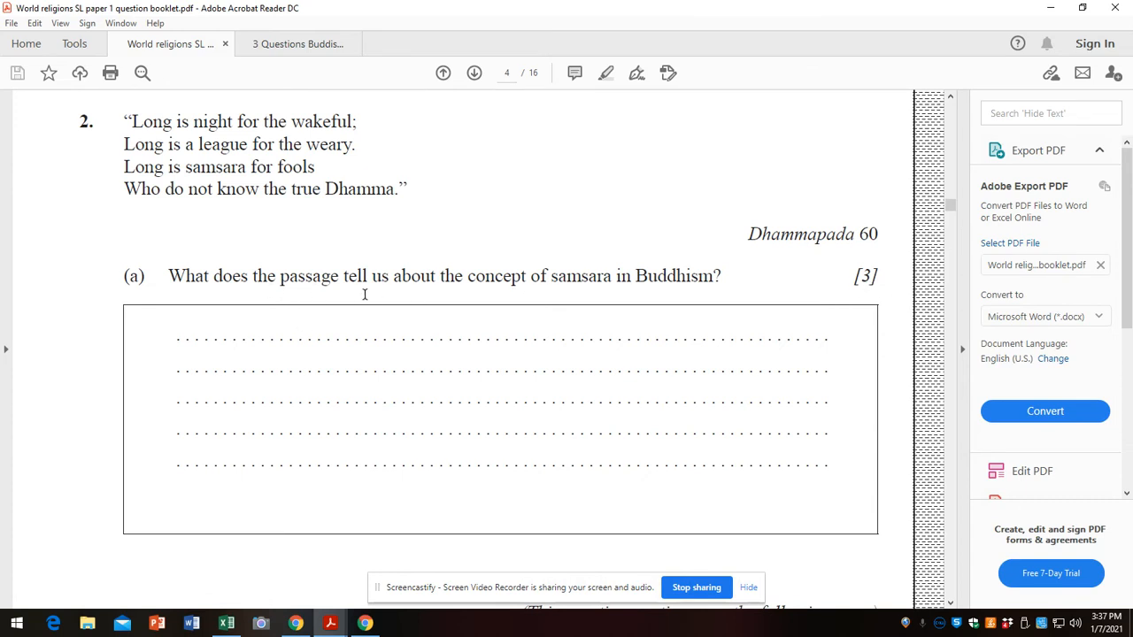
mouse_move(312, 266)
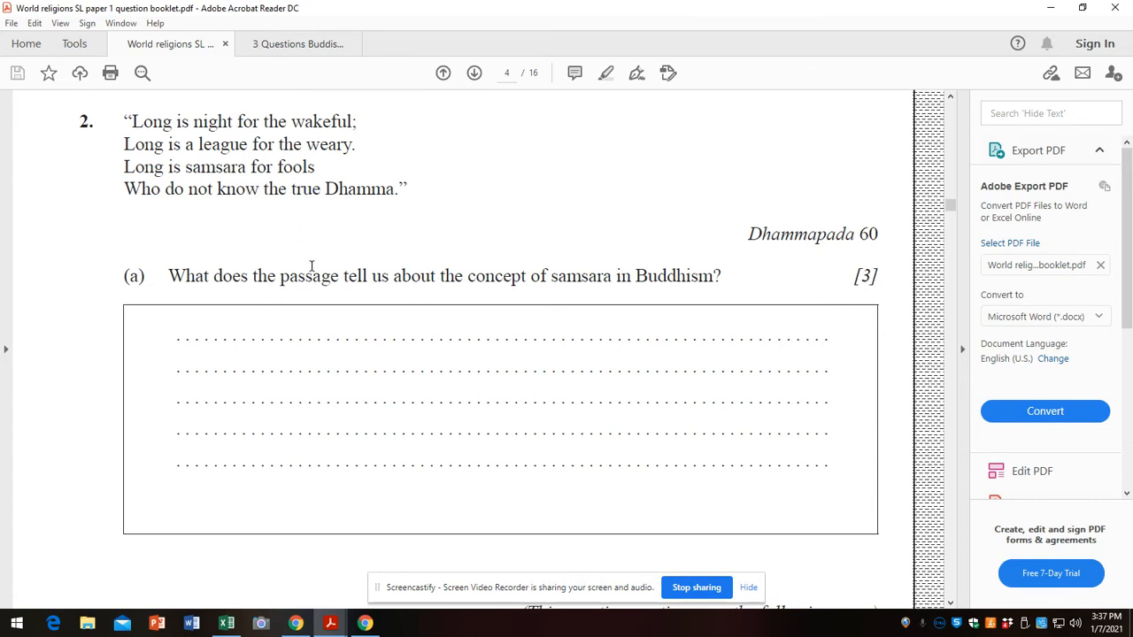
mouse_move(300, 313)
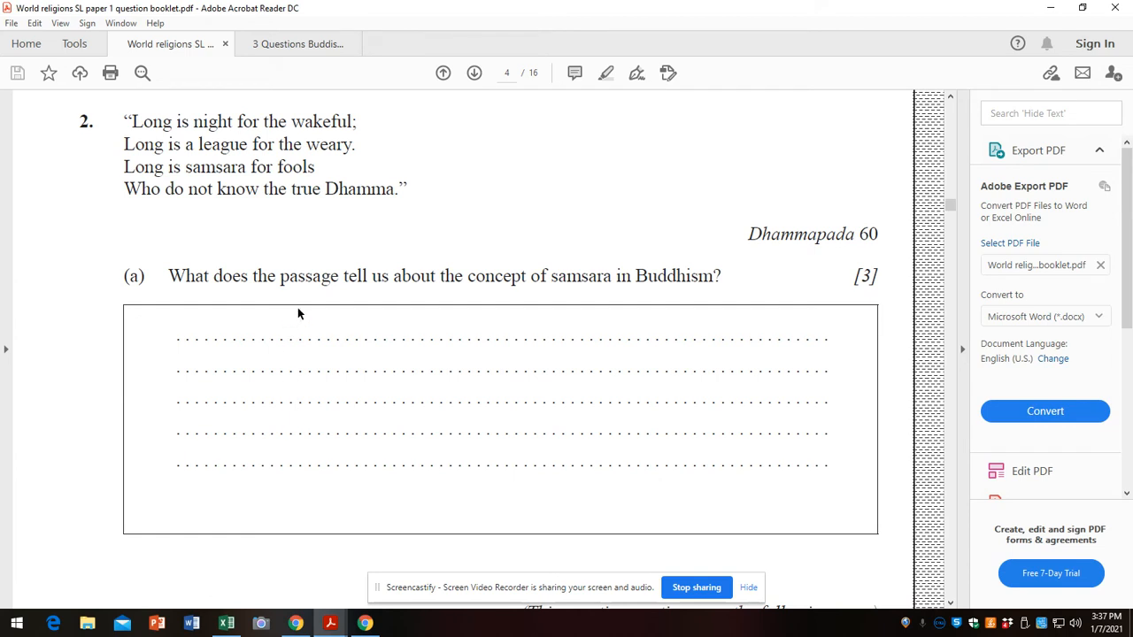
mouse_move(281, 163)
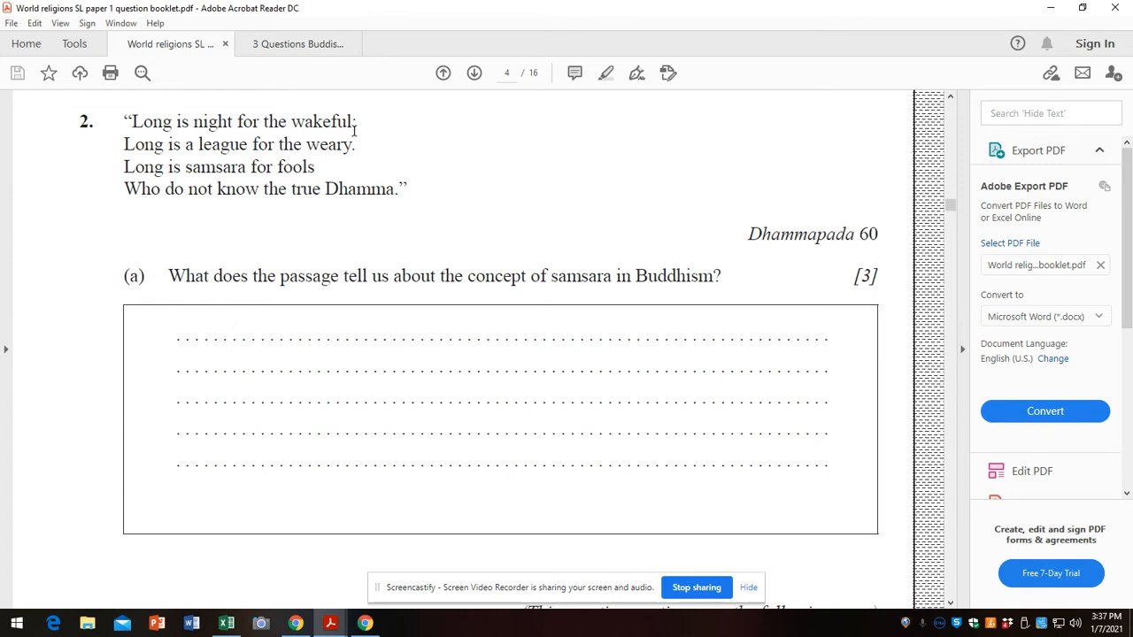
scroll("down", 3)
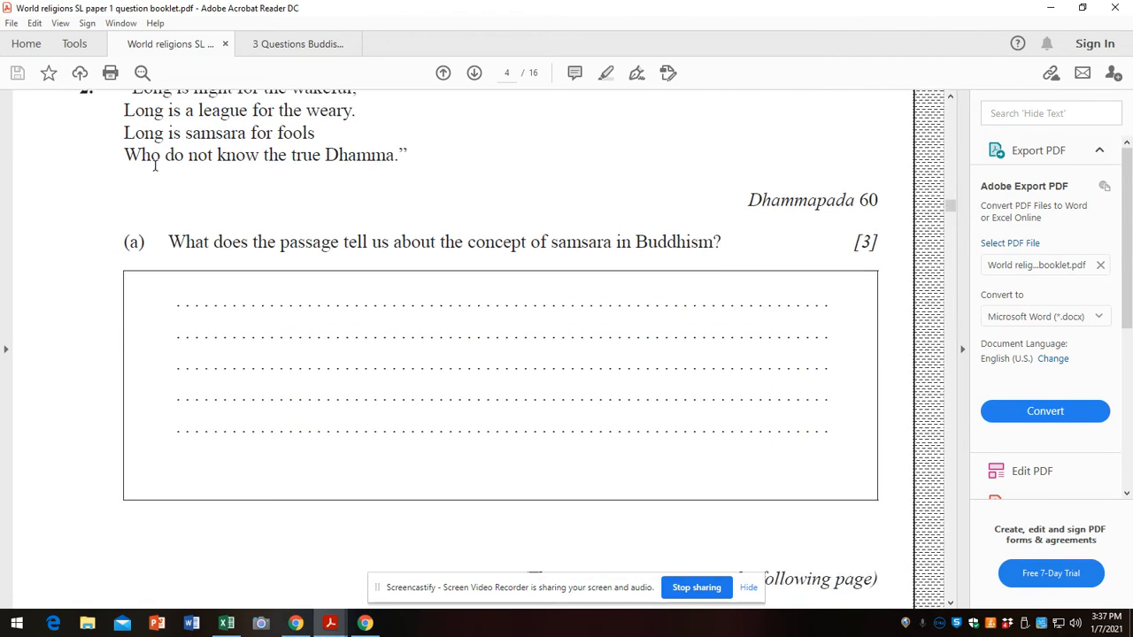
mouse_move(311, 148)
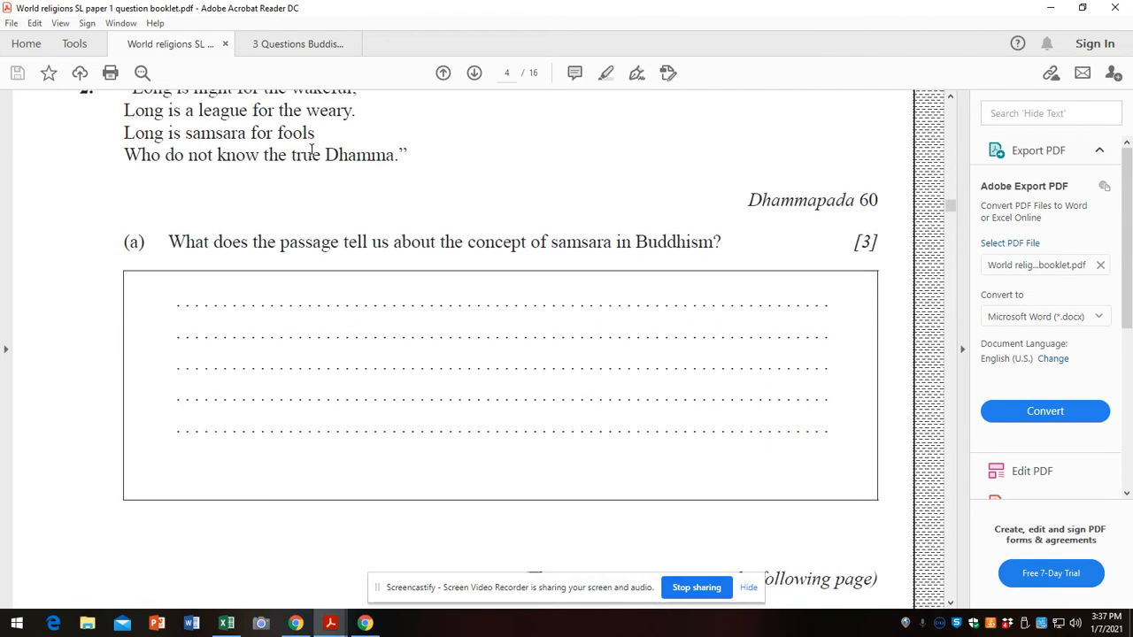
mouse_move(246, 156)
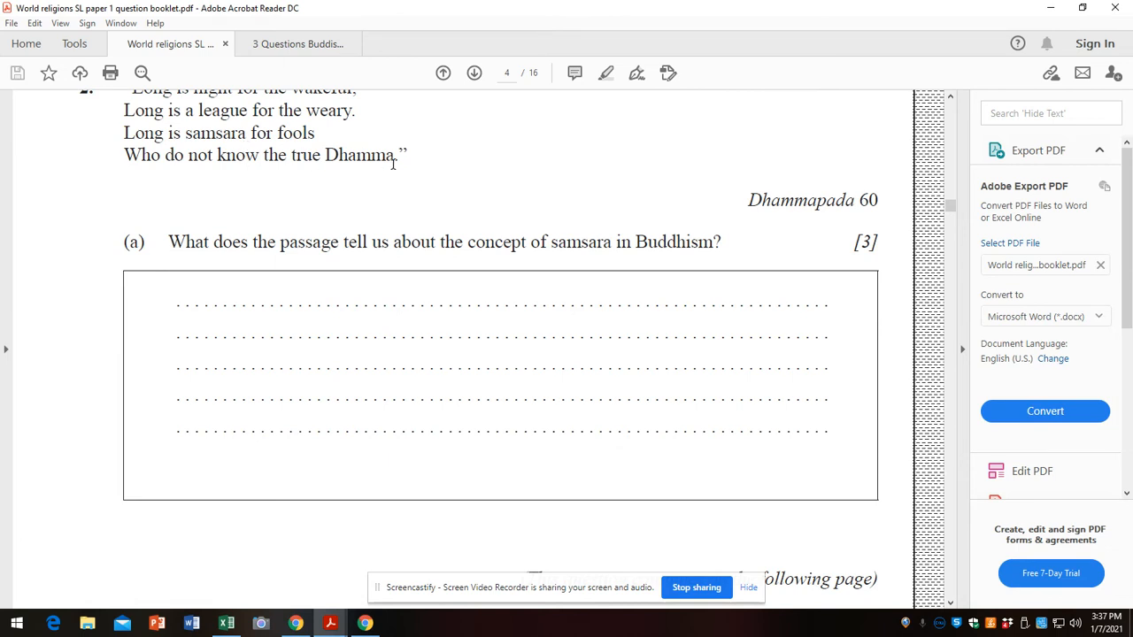
mouse_move(310, 189)
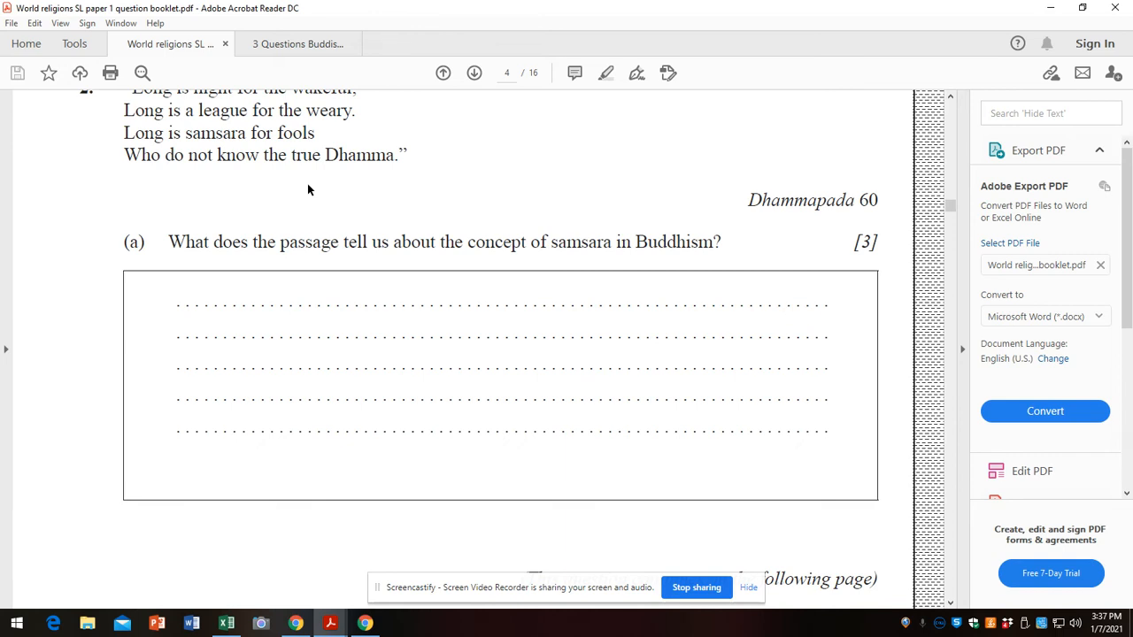
mouse_move(370, 379)
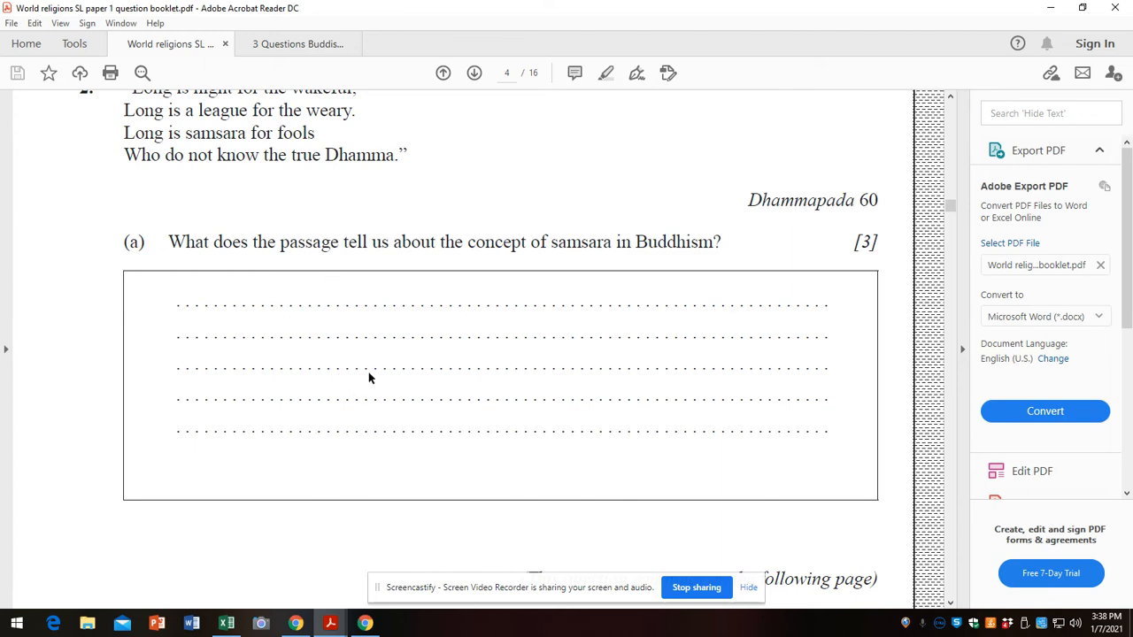
Step: Scroll to page 5 showing question 2(b) on why samsara is 'long' for 'fools'
scroll("down", 3)
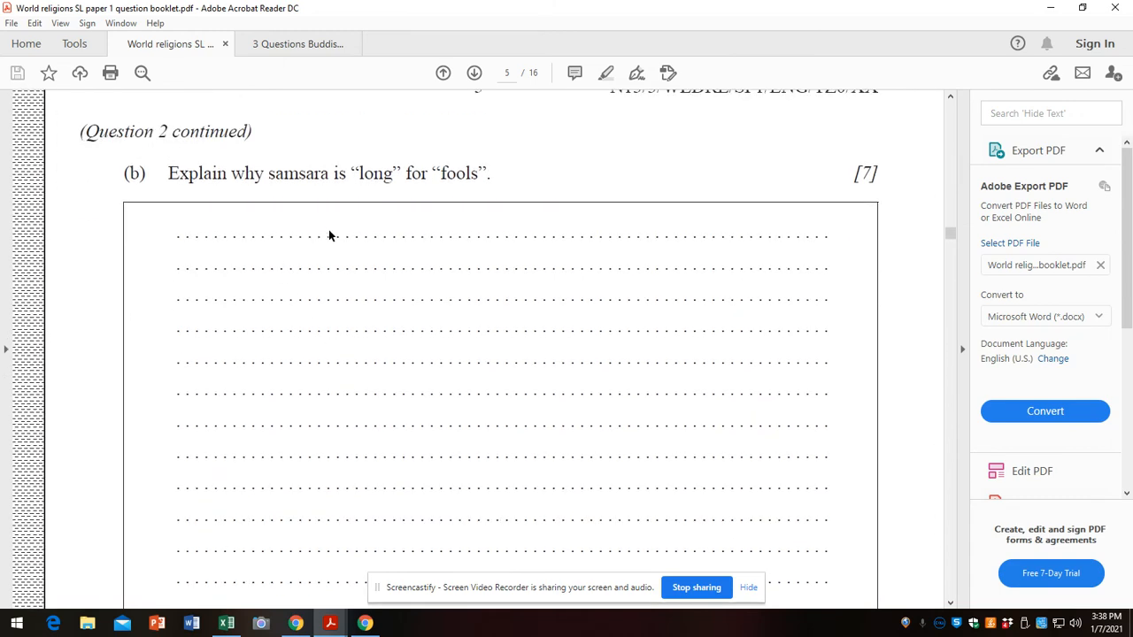
mouse_move(471, 205)
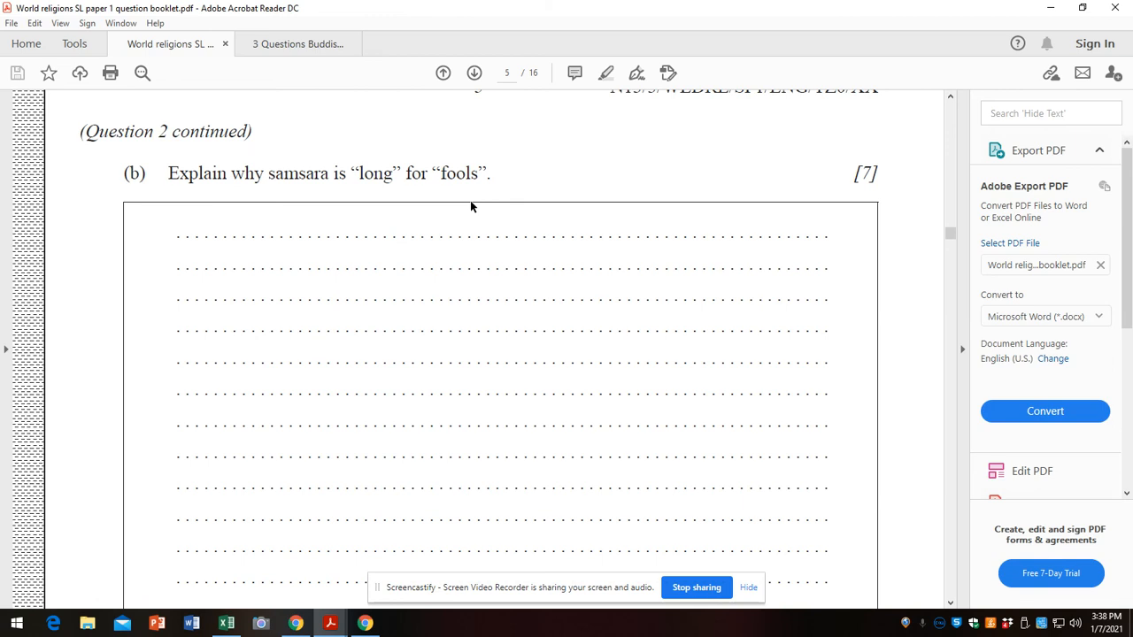
mouse_move(634, 536)
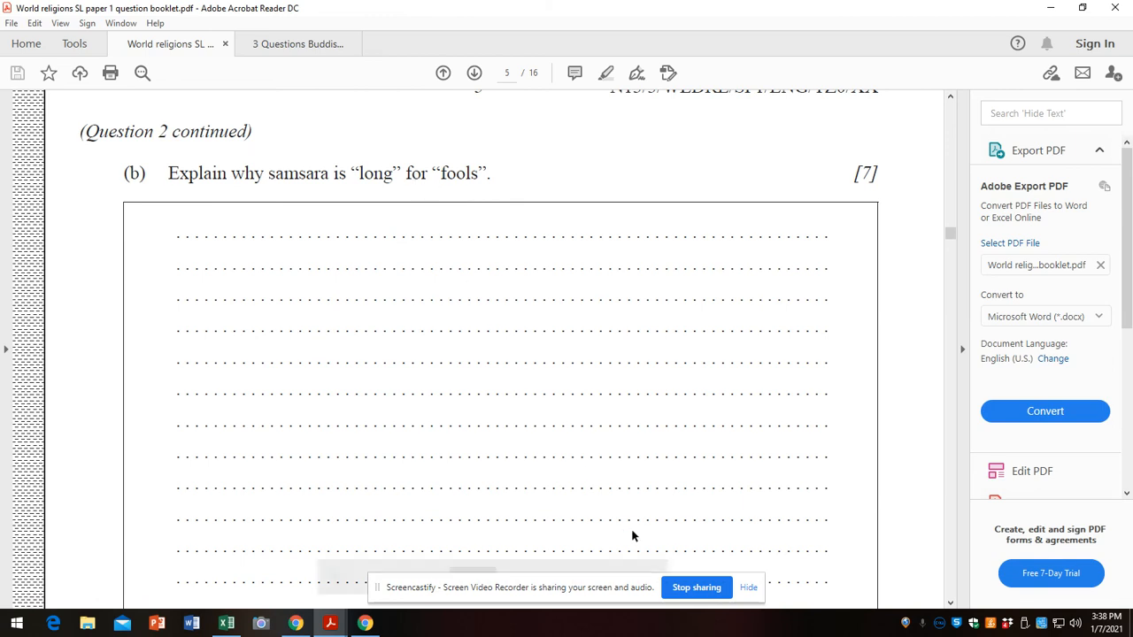